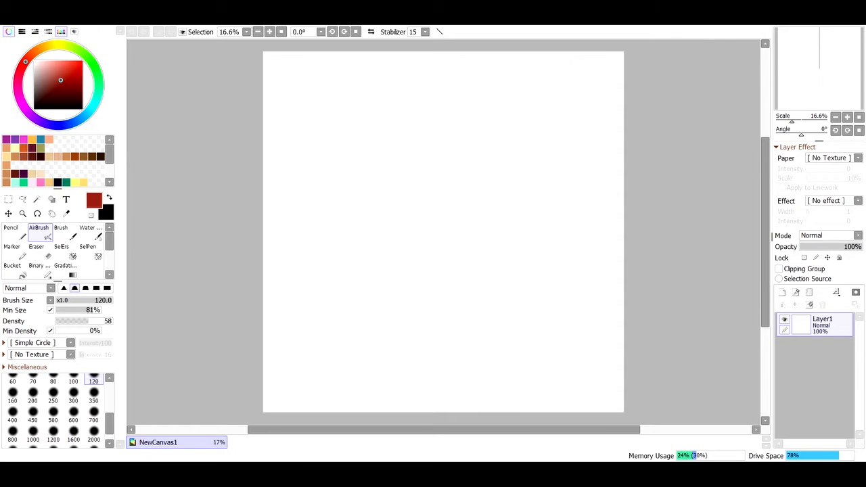
- Dab a pale lavender pencil swatch near the top-left corner of the canvas
left_click(10, 229)
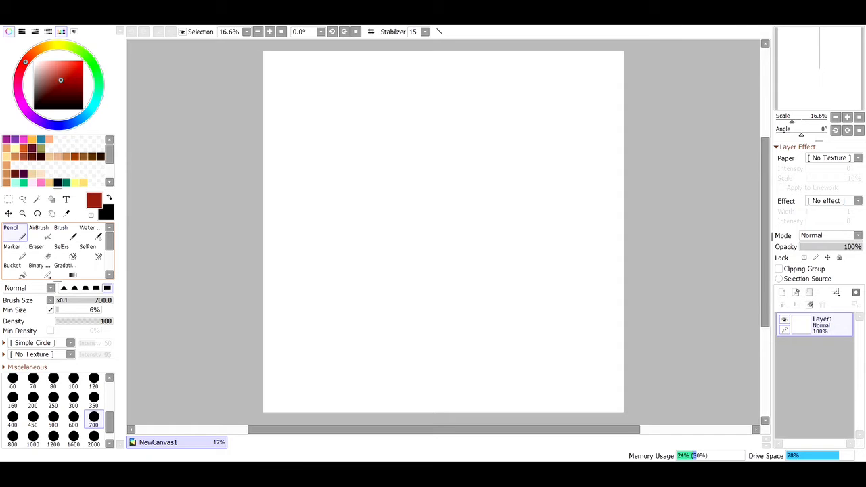
left_click(23, 106)
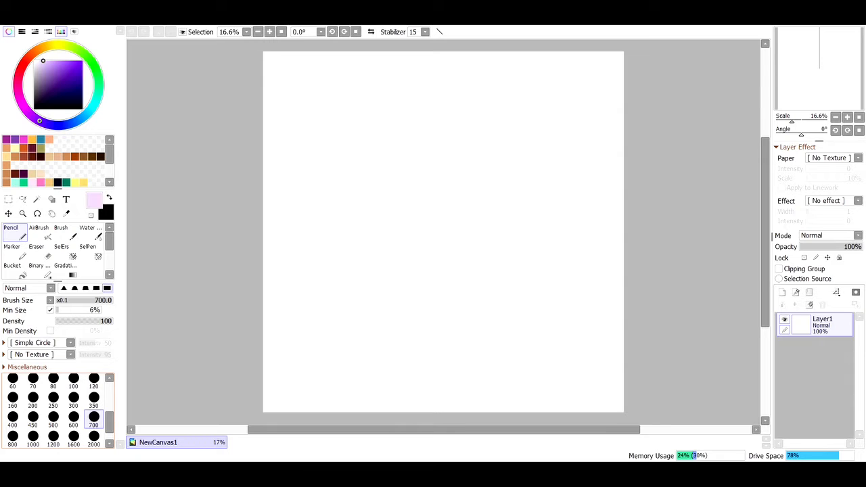
left_click(53, 417)
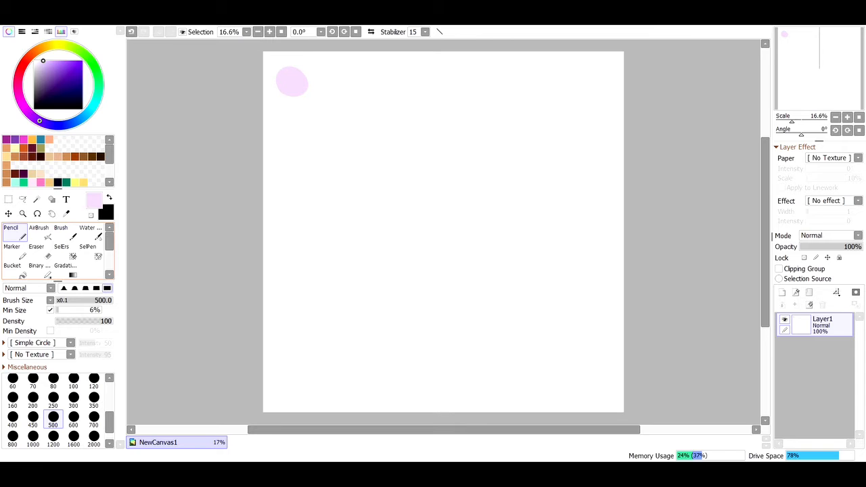
- Dab a yellow swatch beside the lavender, pick dark magenta, and add a new layer
left_click(75, 139)
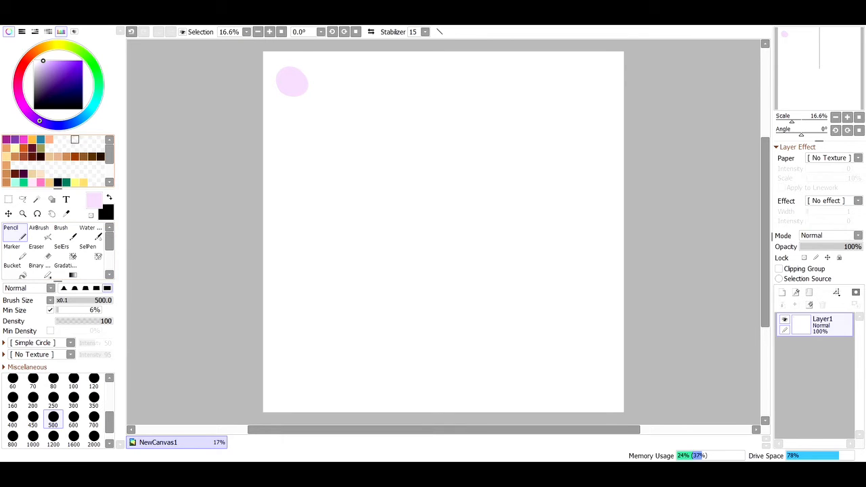
left_click(53, 44)
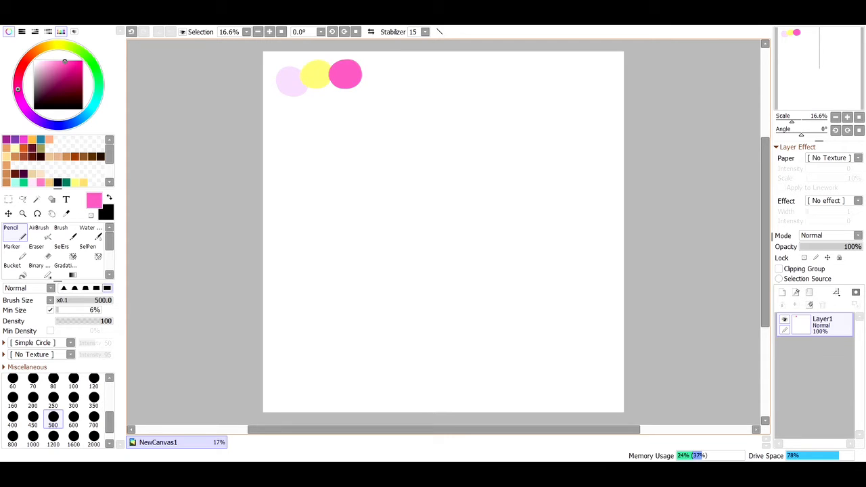
left_click(57, 82)
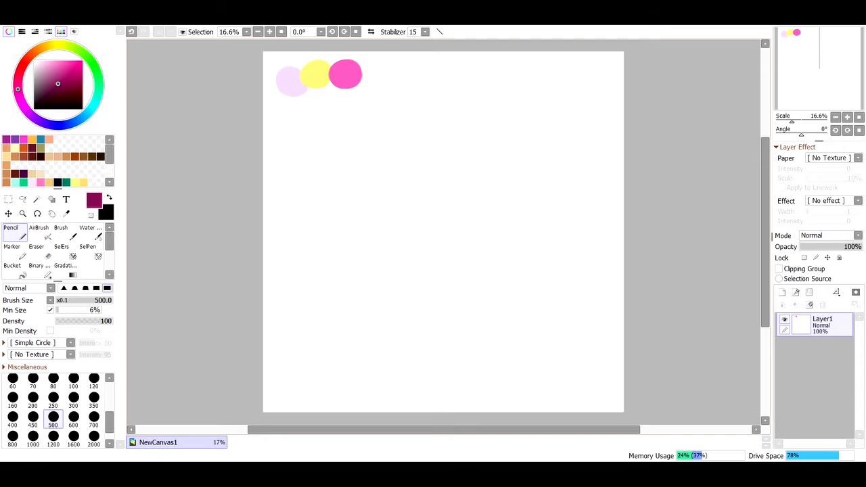
mouse_move(735, 359)
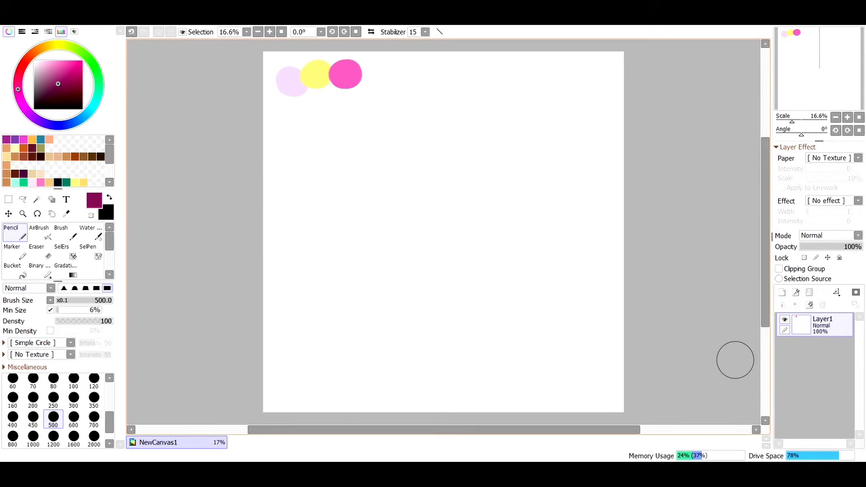
left_click(782, 292)
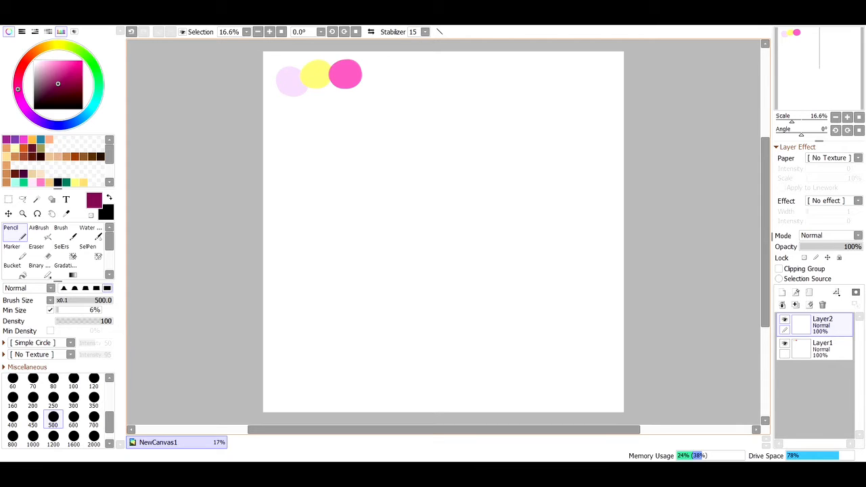
mouse_move(443, 232)
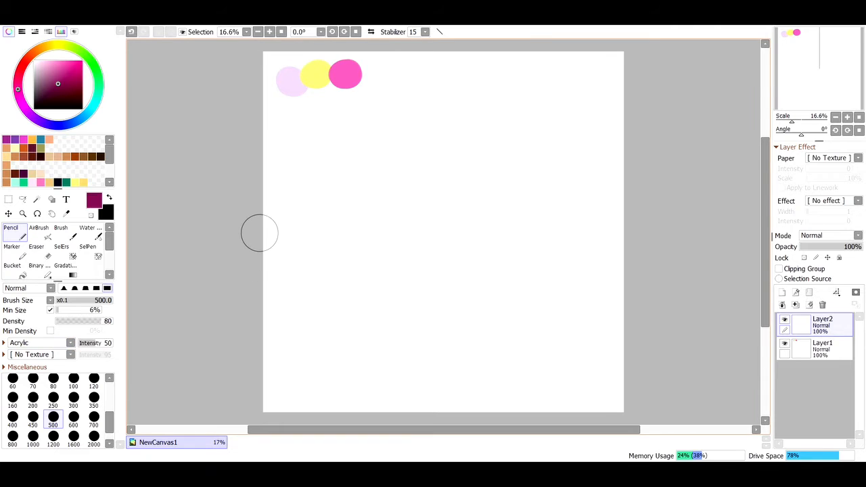
- Switch the pencil to the smaller 120 brush size preset for sketching
scroll("up", 3)
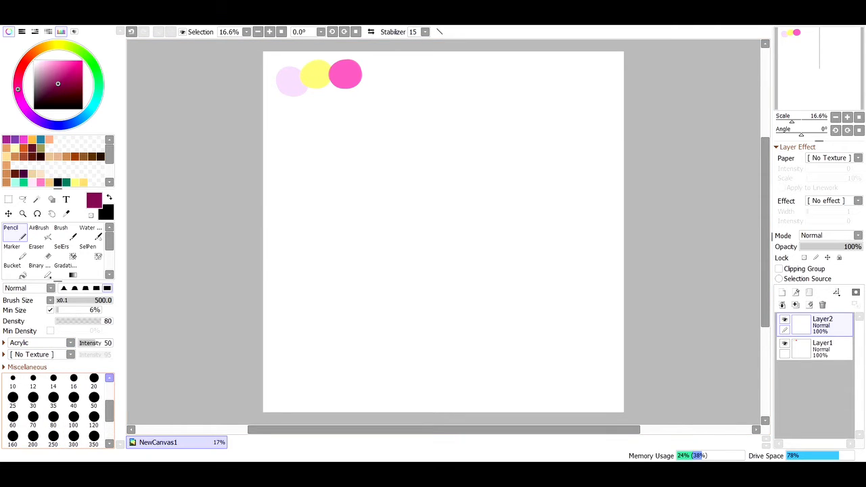
left_click(93, 417)
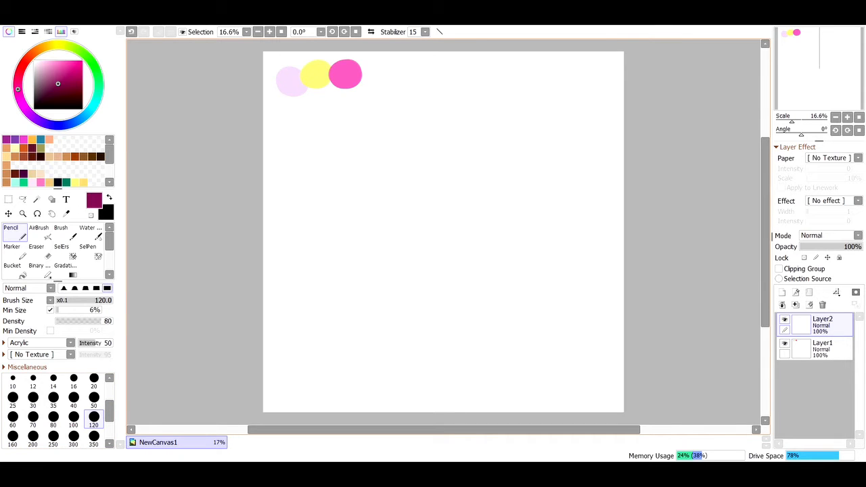
mouse_move(129, 405)
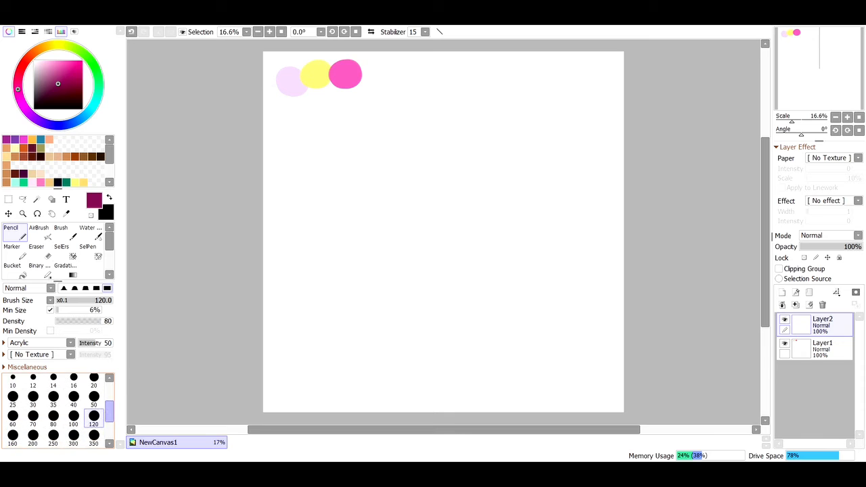
mouse_move(428, 213)
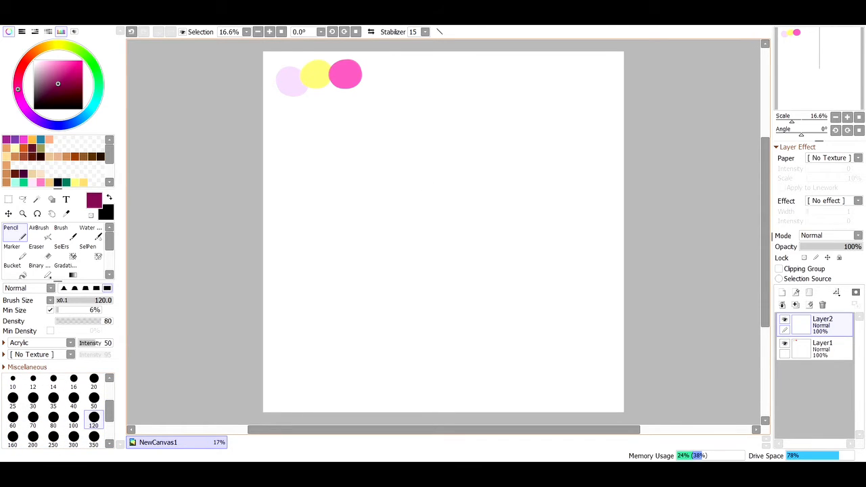
mouse_move(434, 149)
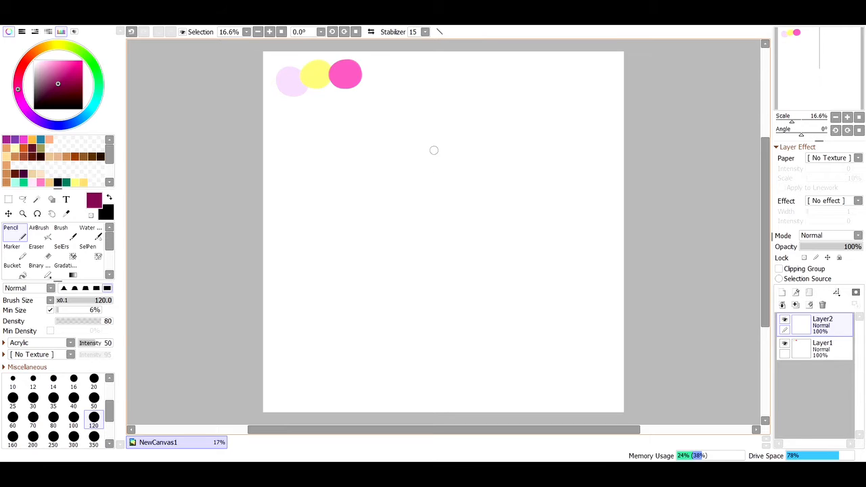
- Sketch the upper cake tier's top ellipse, sides and bottom curve in dark magenta
left_click_drag(369, 152, 510, 152)
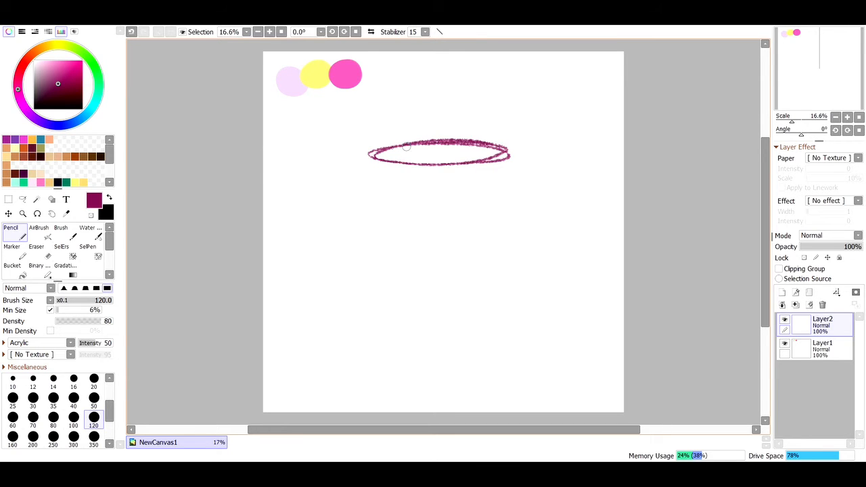
left_click_drag(370, 159, 370, 212)
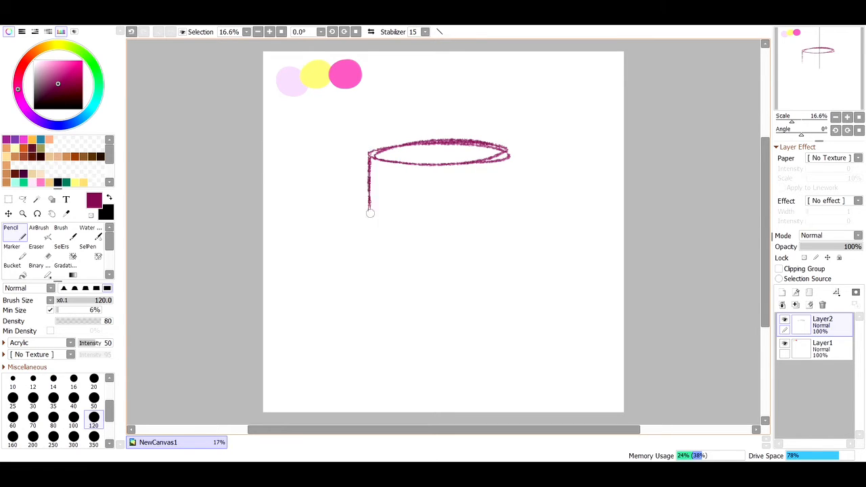
left_click_drag(370, 213, 504, 216)
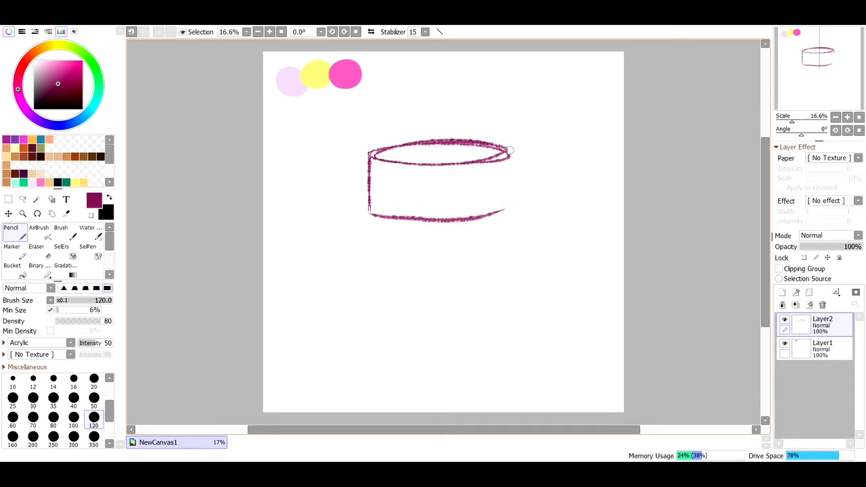
left_click_drag(511, 150, 508, 213)
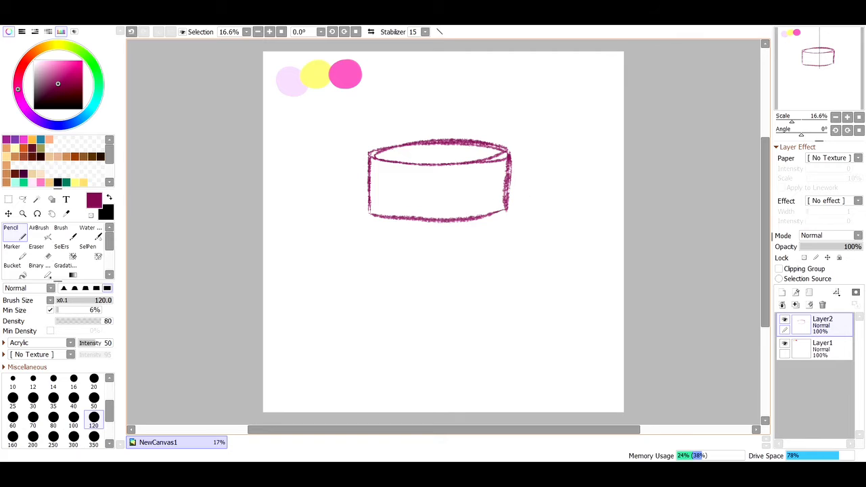
- Sketch the larger bottom tier on a new Layer3 and start transforming it
left_click(781, 292)
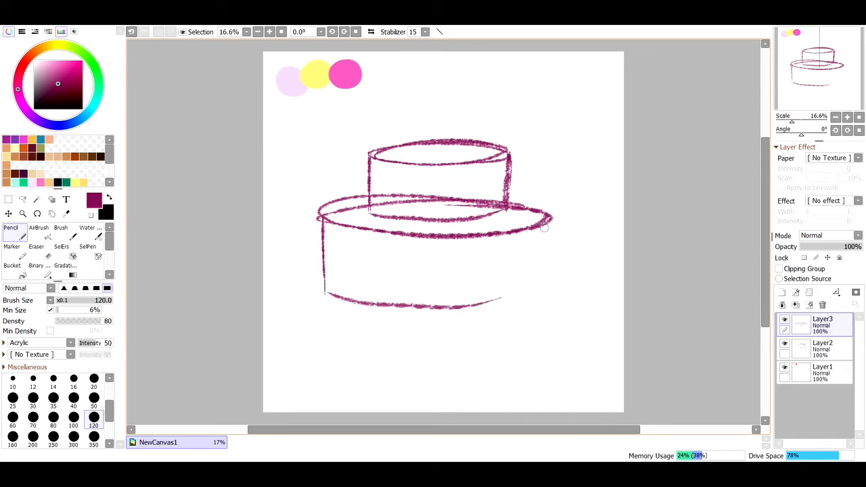
left_click_drag(548, 224, 548, 301)
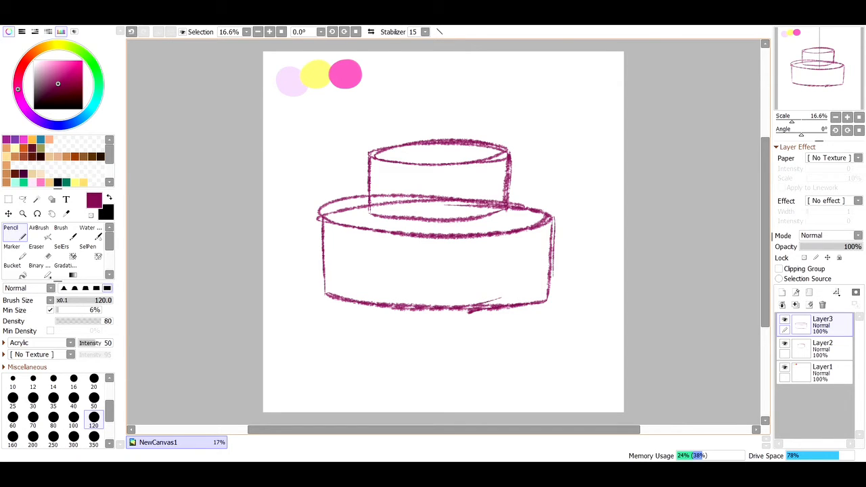
left_click(9, 201)
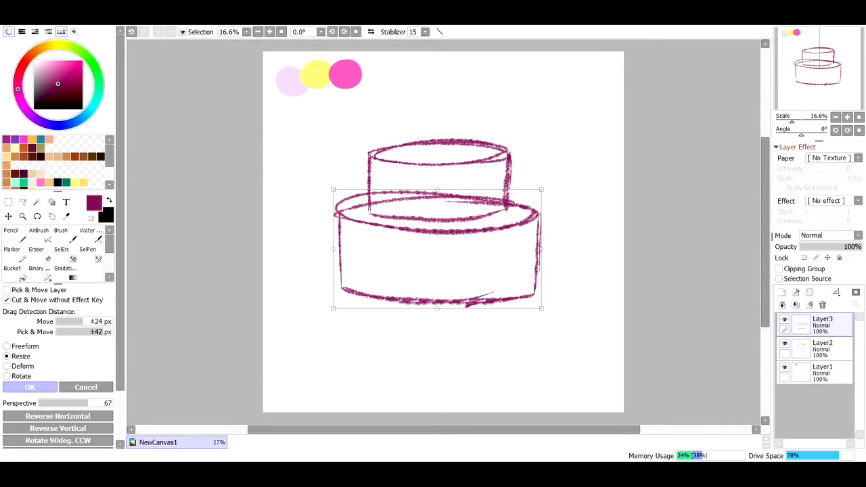
- Apply the narrower bottom tier, reselect the Pencil, and discard the cake sketch layers
left_click(30, 387)
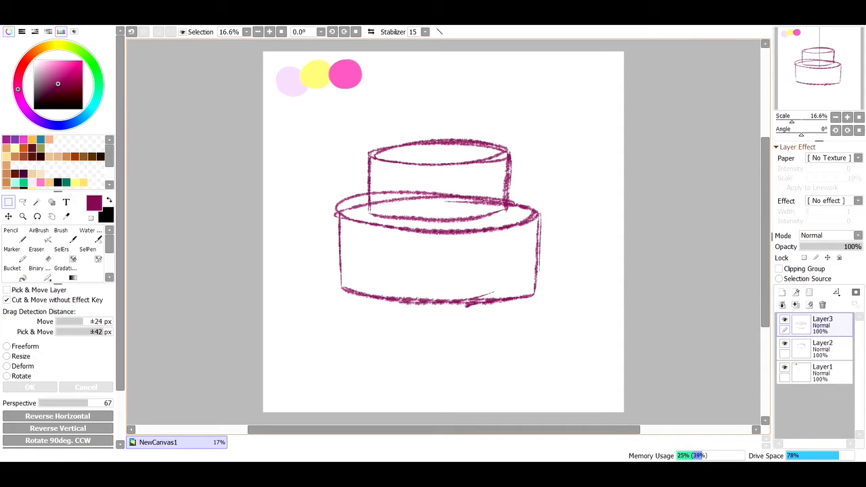
left_click(10, 234)
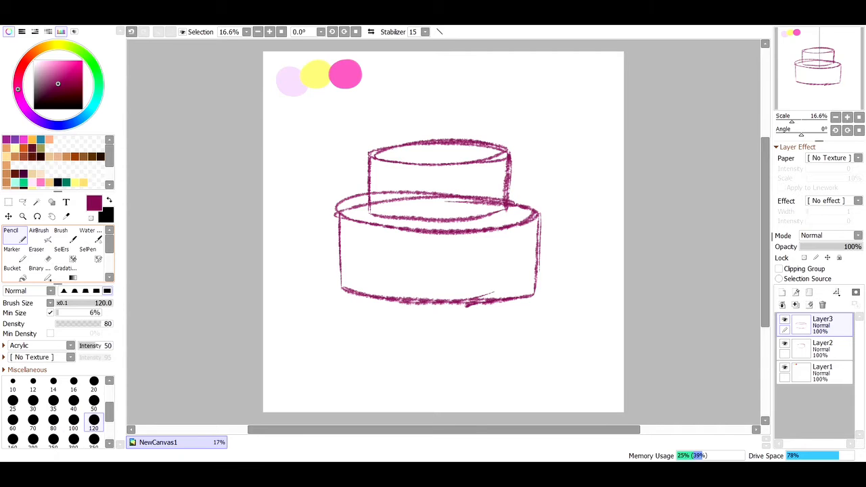
left_click(822, 304)
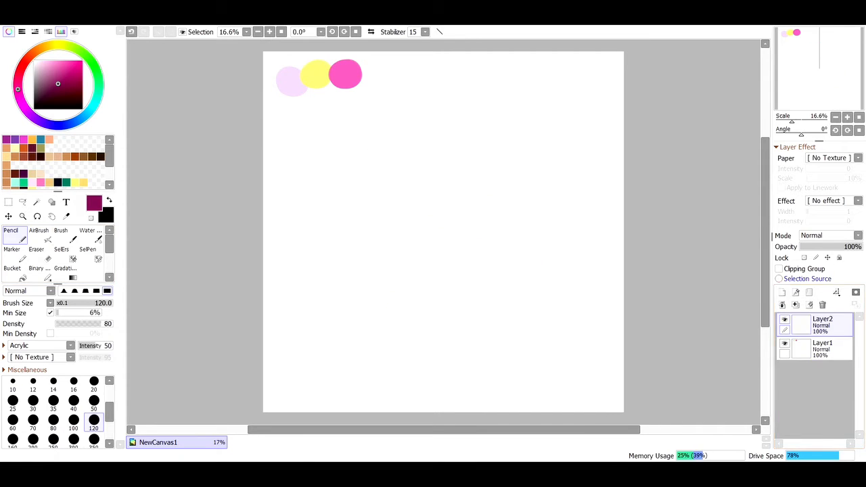
mouse_move(433, 194)
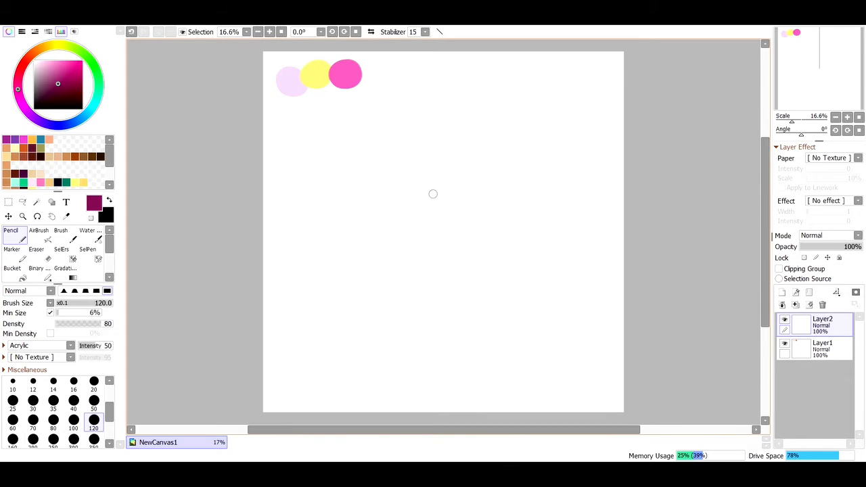
- Sketch the pan's back rim, front rim edges and sides, then fade Layer2 to 50% opacity
left_click_drag(446, 193, 338, 254)
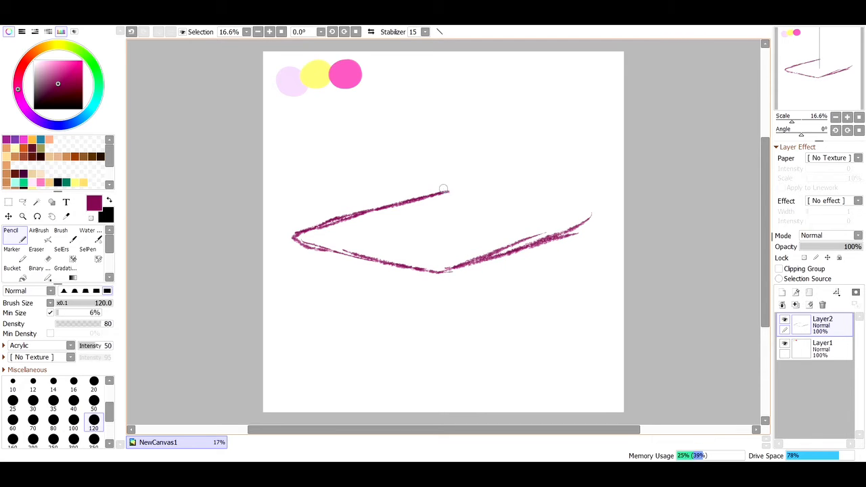
left_click_drag(439, 189, 602, 216)
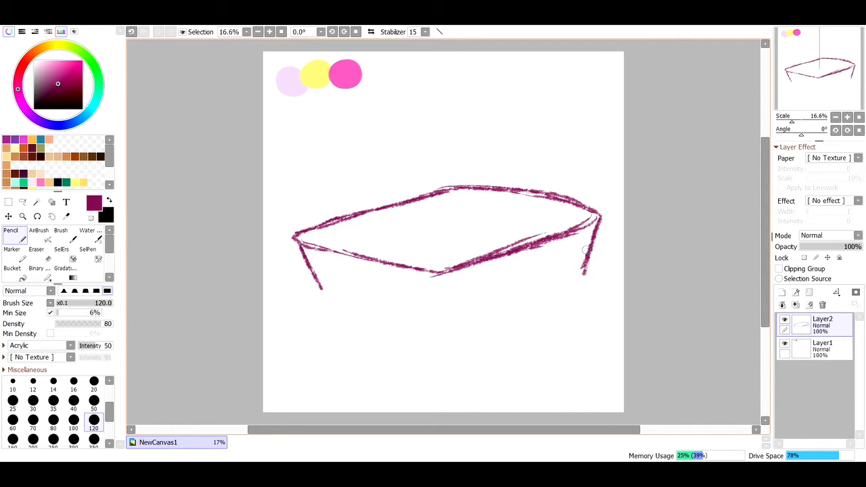
left_click_drag(443, 278, 443, 317)
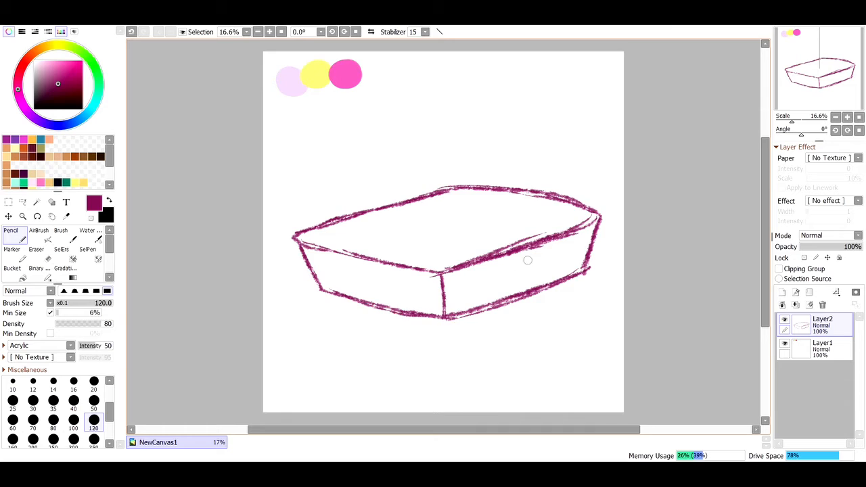
mouse_move(568, 217)
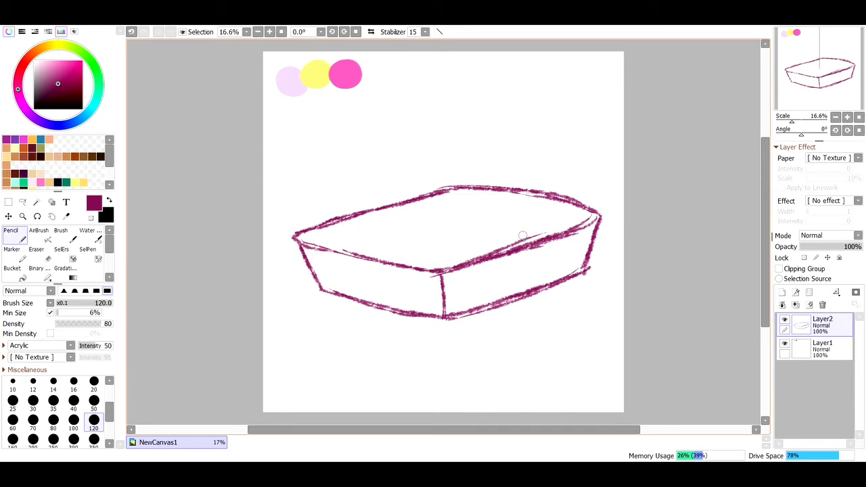
mouse_move(539, 232)
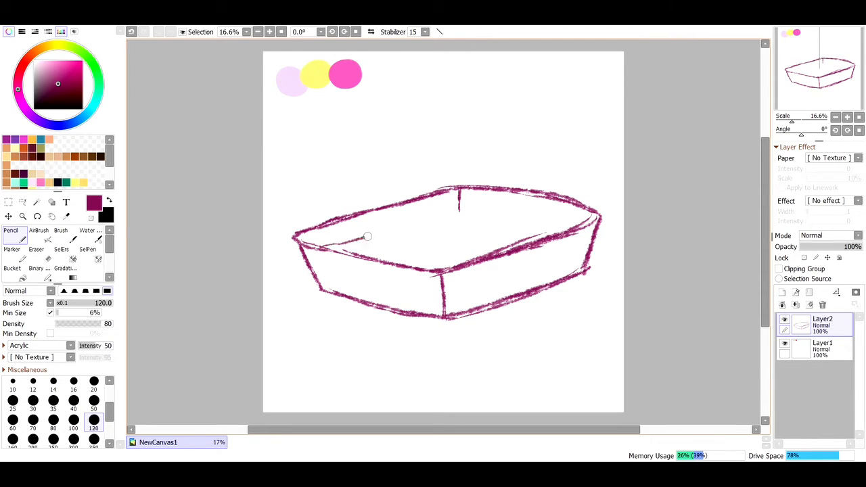
left_click_drag(367, 236, 503, 215)
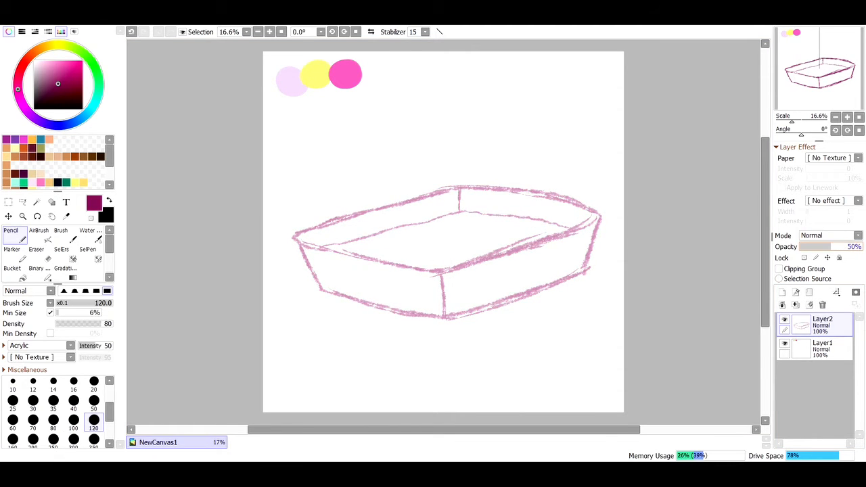
- Lower Layer2's opacity to 38% and create Layer3 for clean lines
left_click_drag(821, 246, 808, 247)
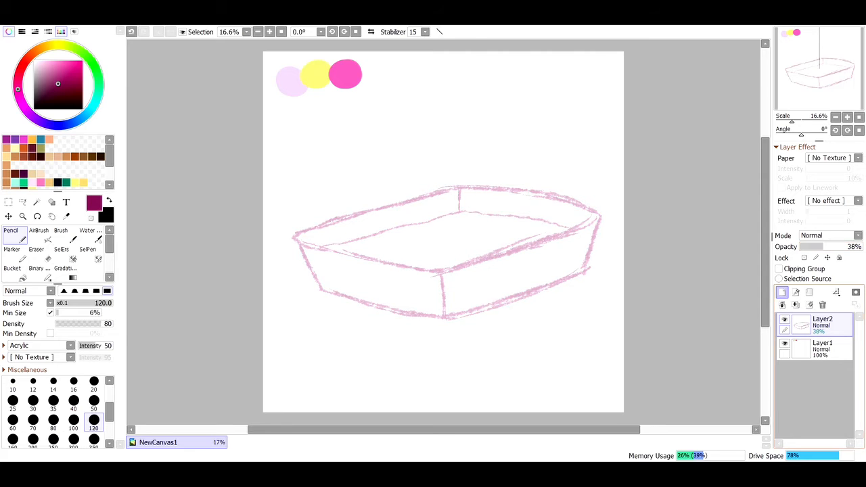
left_click(782, 292)
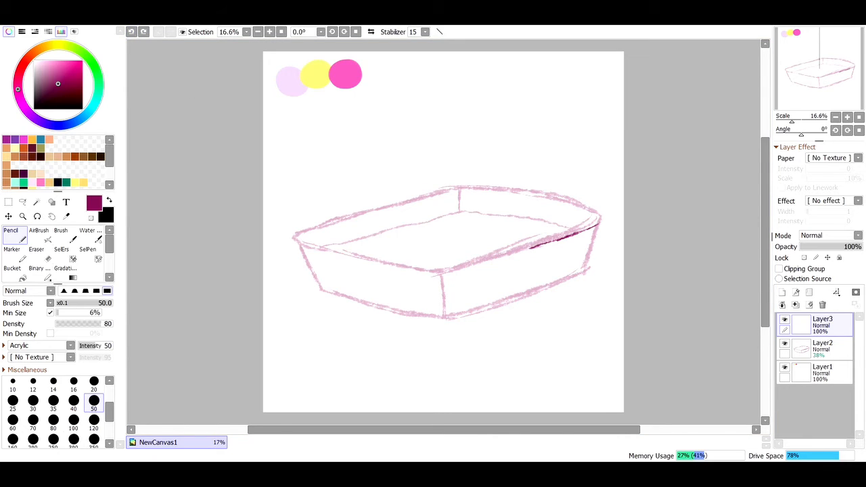
- Erase the stray stroke and ink the tray's rim outline on Layer3
left_click(35, 249)
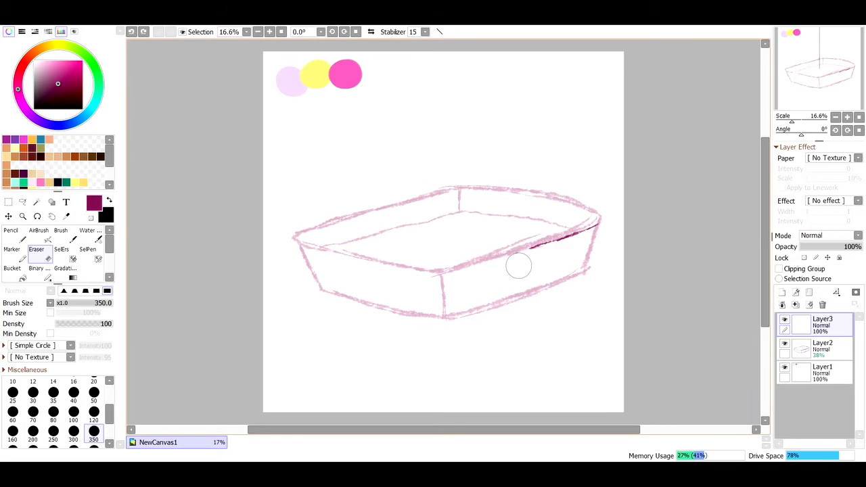
left_click(10, 230)
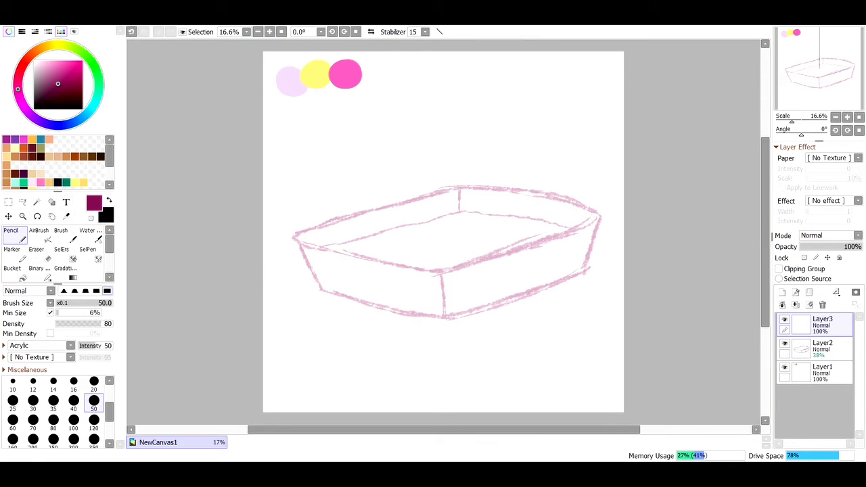
mouse_move(425, 272)
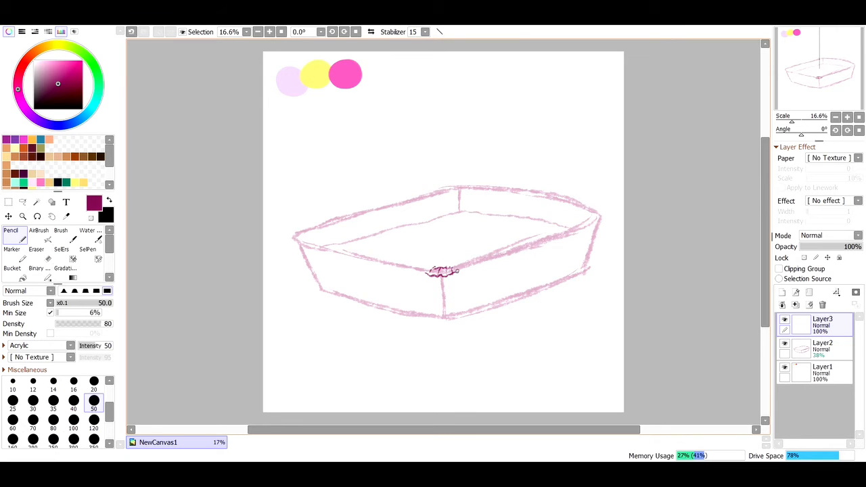
left_click_drag(460, 274, 567, 235)
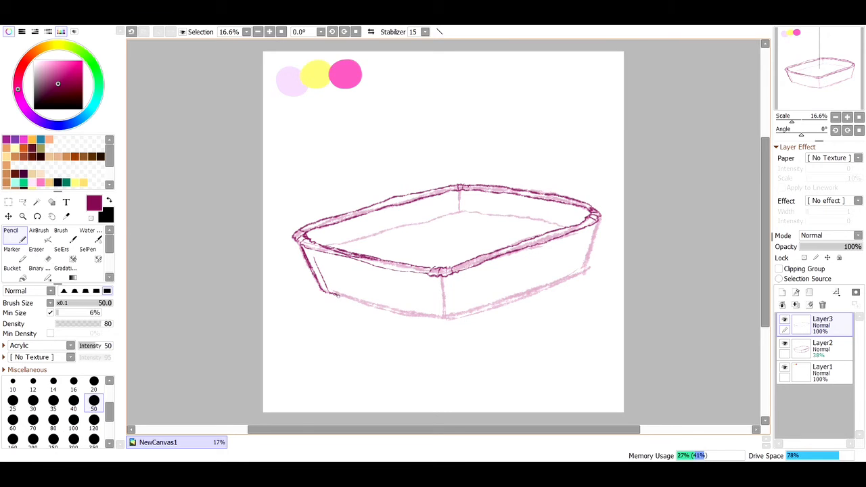
- Ink the pan's crinkled sides, then switch to a smaller Eraser to tidy lines
left_click_drag(337, 299, 446, 321)
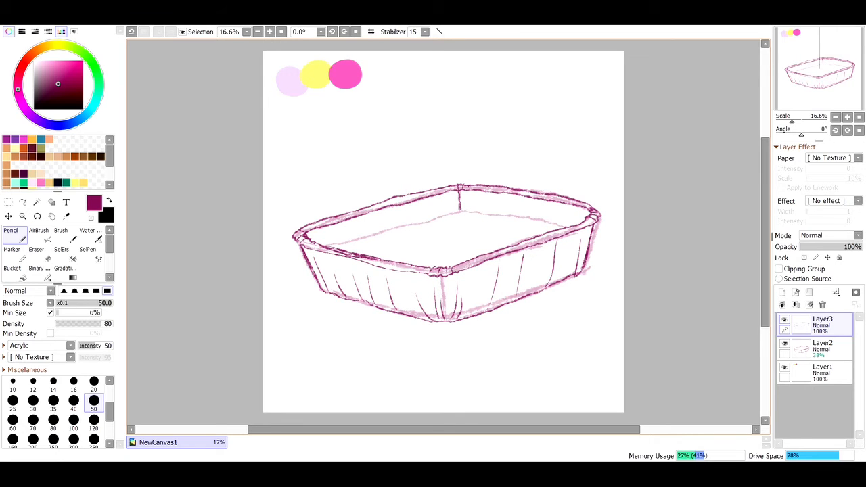
mouse_move(370, 232)
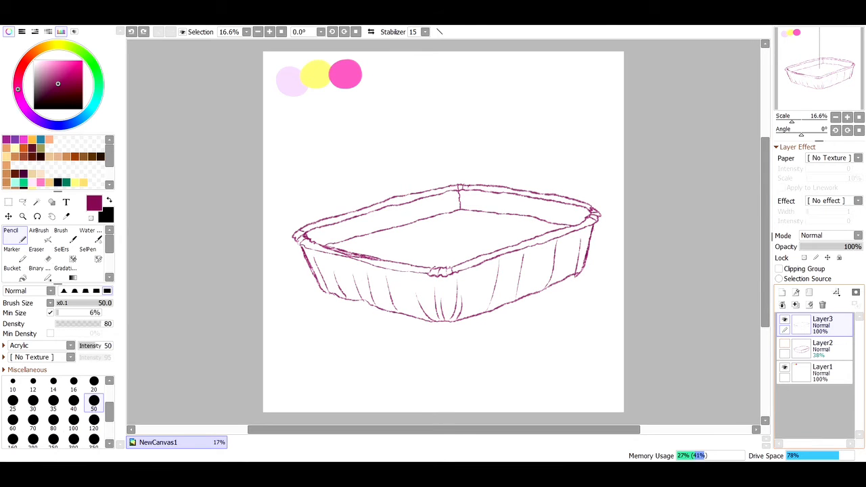
left_click(22, 216)
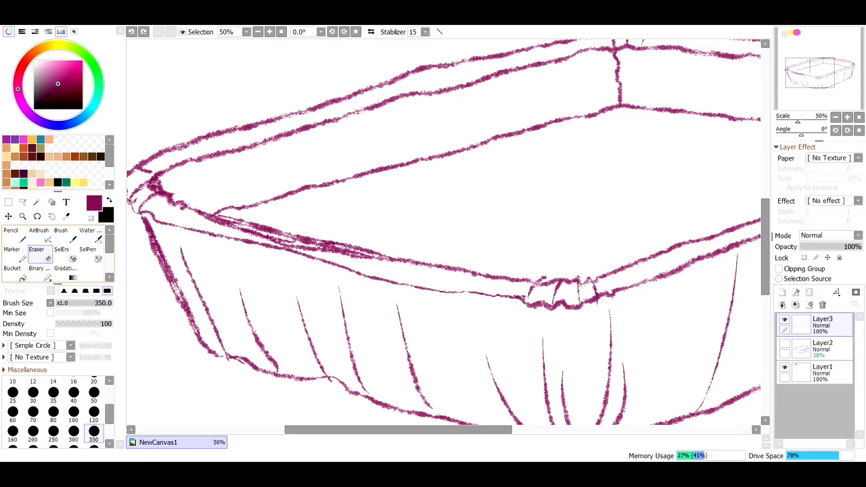
left_click(93, 392)
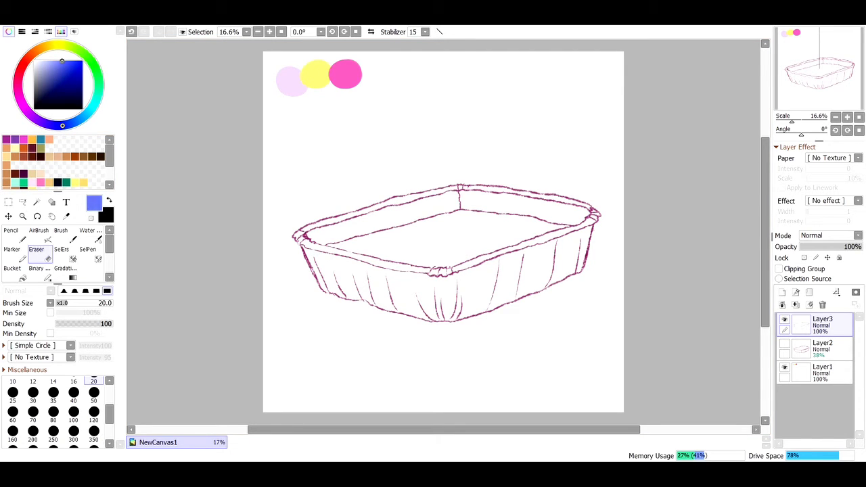
- Draw short blue, red, yellow and green test sprinkle strokes above the pan
left_click(10, 234)
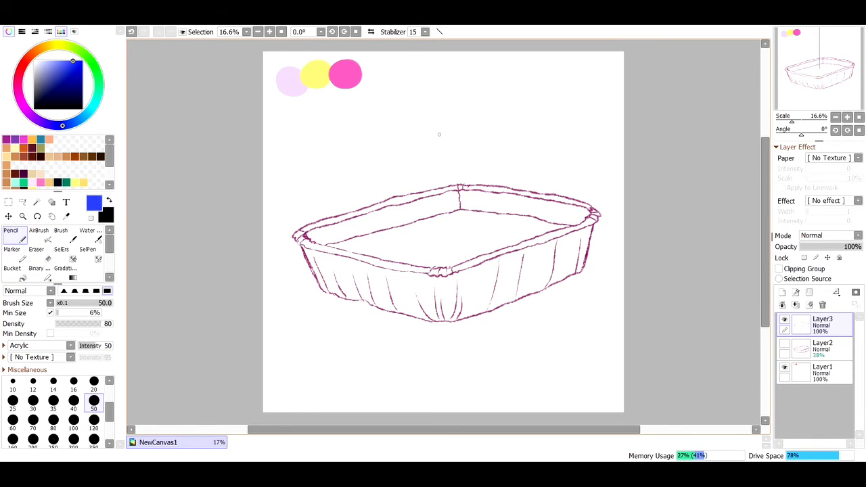
left_click_drag(371, 130, 371, 120)
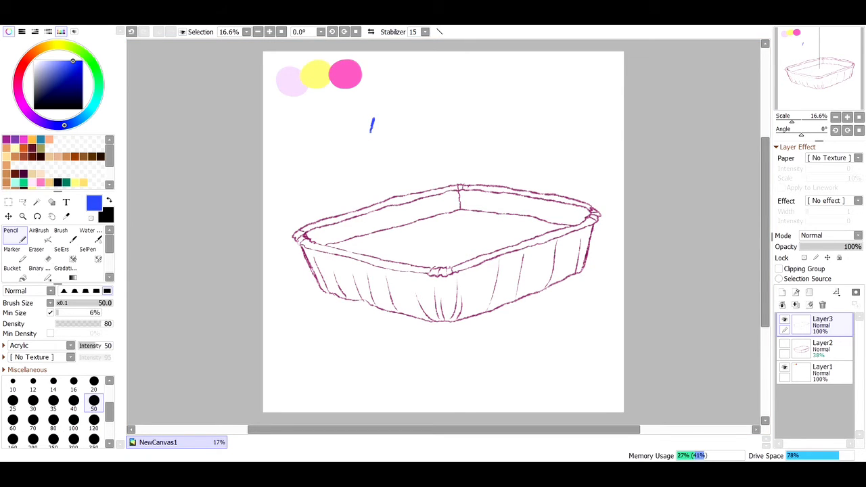
left_click(22, 67)
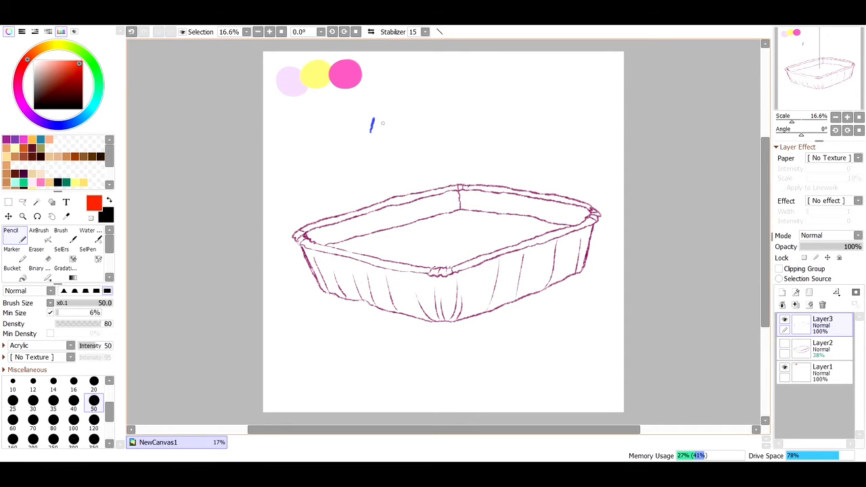
left_click_drag(380, 129, 389, 121)
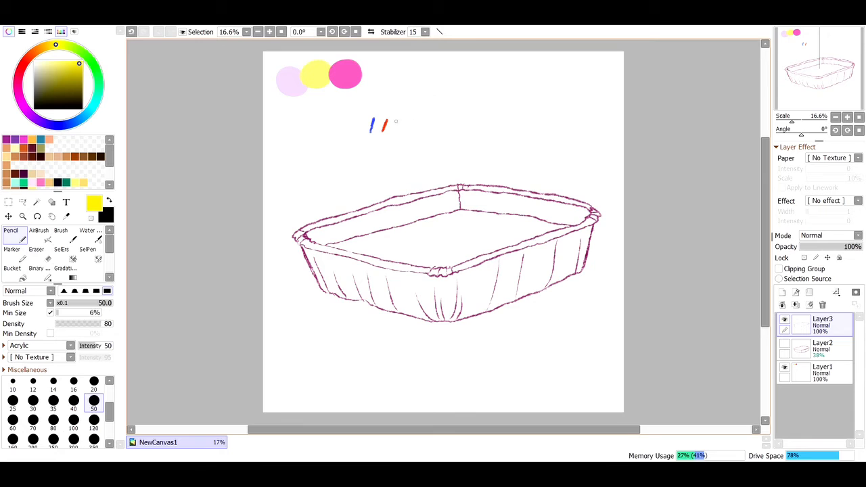
left_click_drag(399, 132, 394, 120)
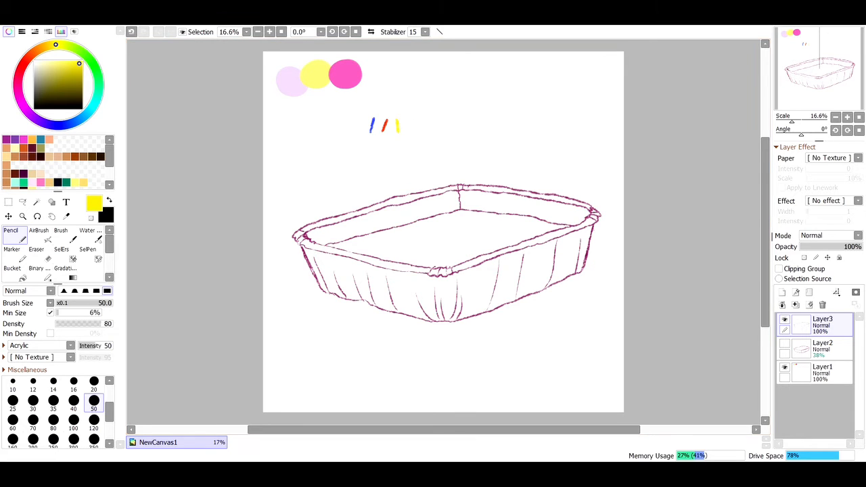
left_click(93, 63)
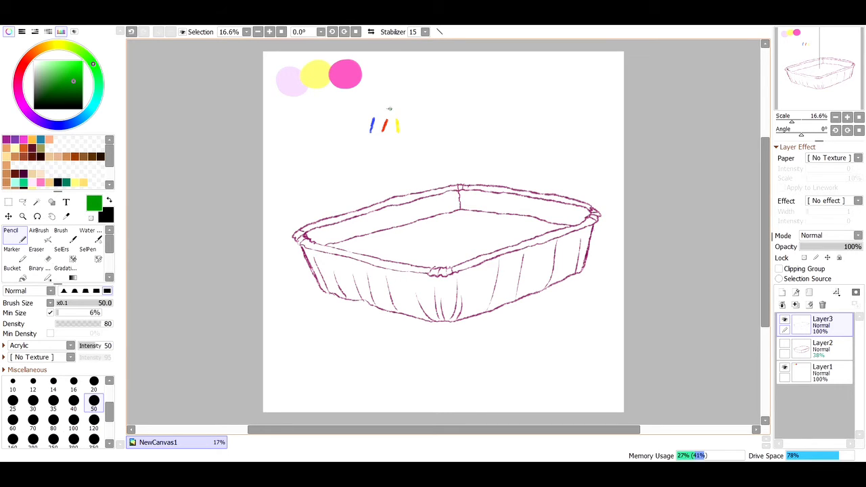
left_click_drag(386, 110, 398, 108)
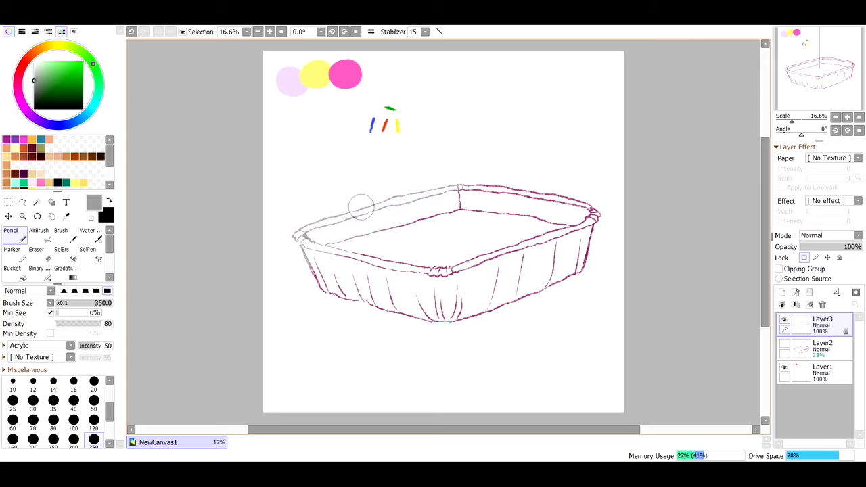
- Paint over the tray outline in grey with a large Pencil on the opacity-locked Layer3
left_click_drag(362, 206, 561, 223)
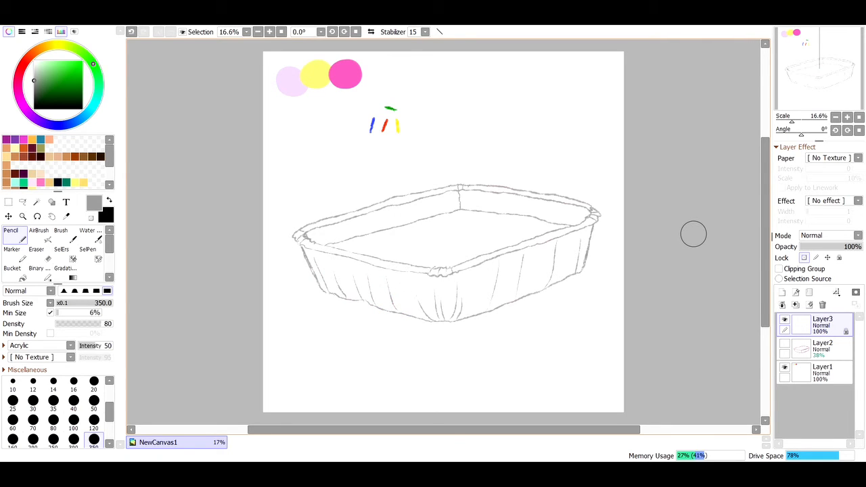
left_click(822, 347)
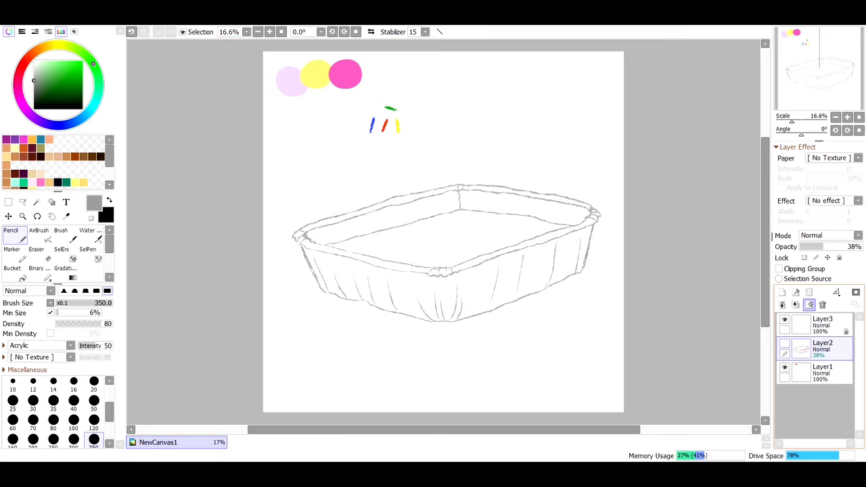
- Add Layer4 and Layer5 under the line art and Magic Wand-select everything outside the tray
left_click(782, 292)
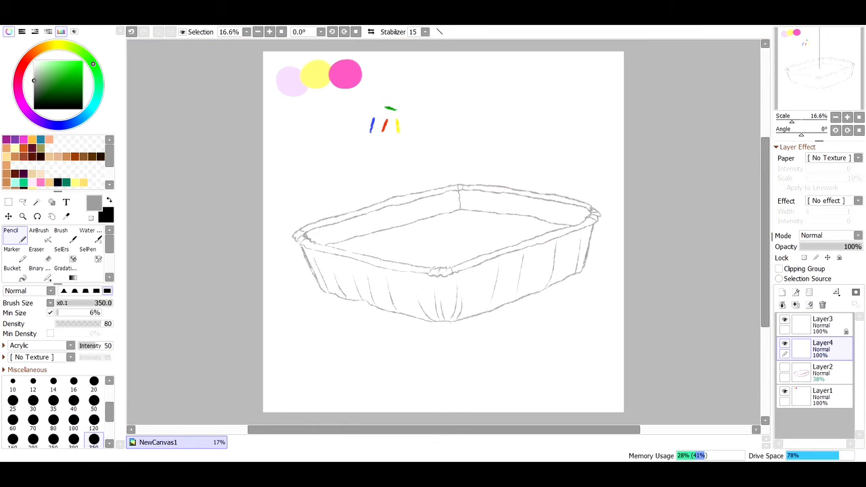
left_click(36, 202)
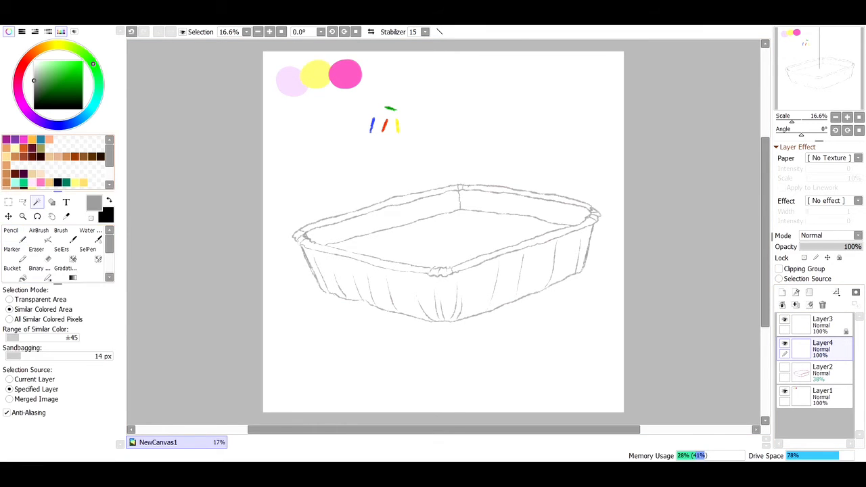
left_click(822, 319)
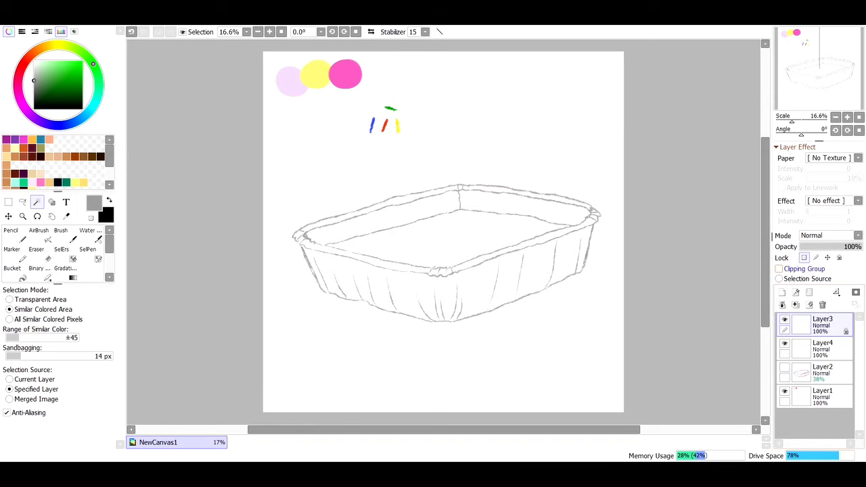
left_click(822, 346)
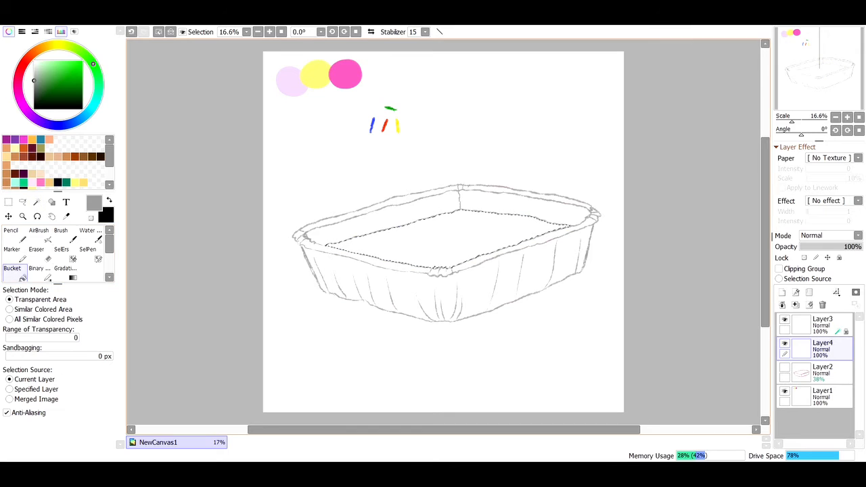
left_click(446, 240)
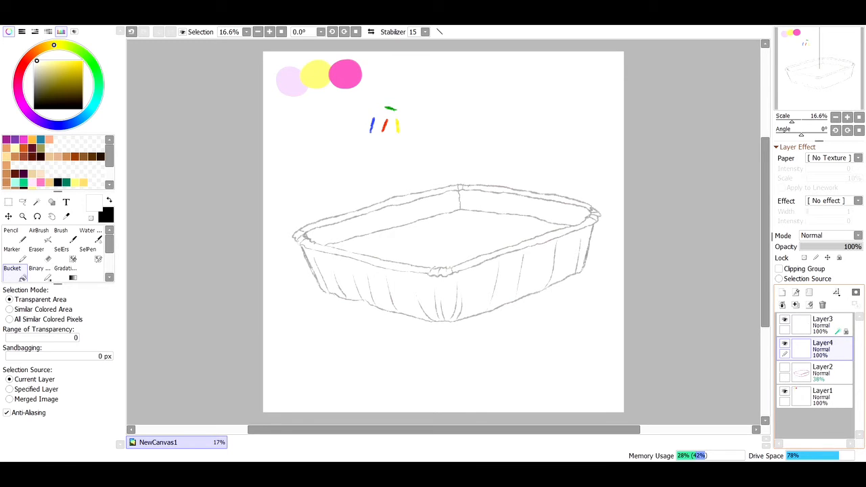
left_click(781, 292)
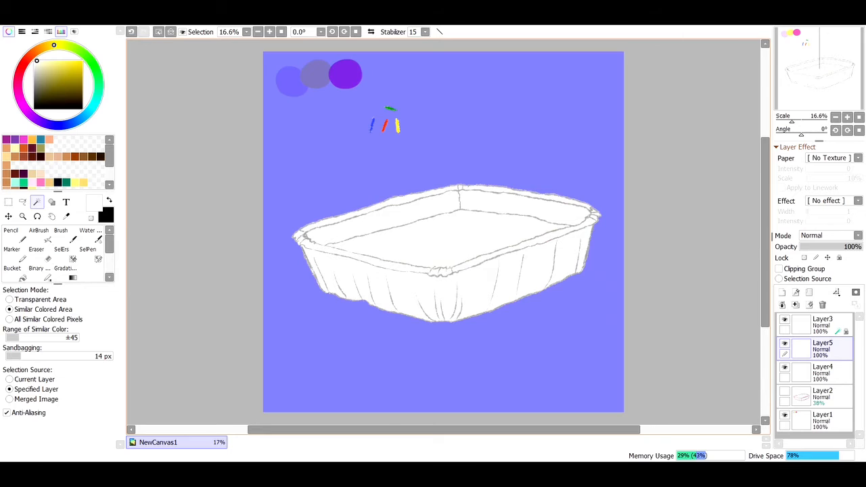
- Bucket-fill the inverted selection on Layer5 with light grey
left_click(446, 243)
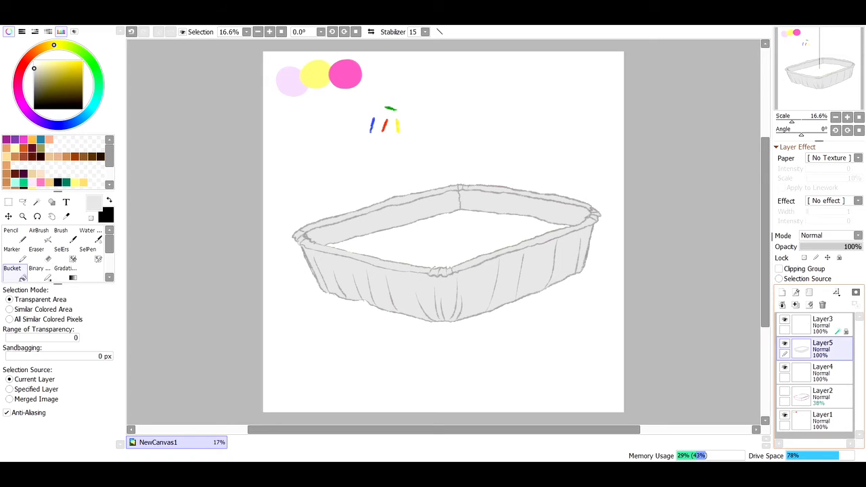
- Sketch pale yellow swirls across the cake surface inside the tray with a size-50 Pencil
left_click(822, 318)
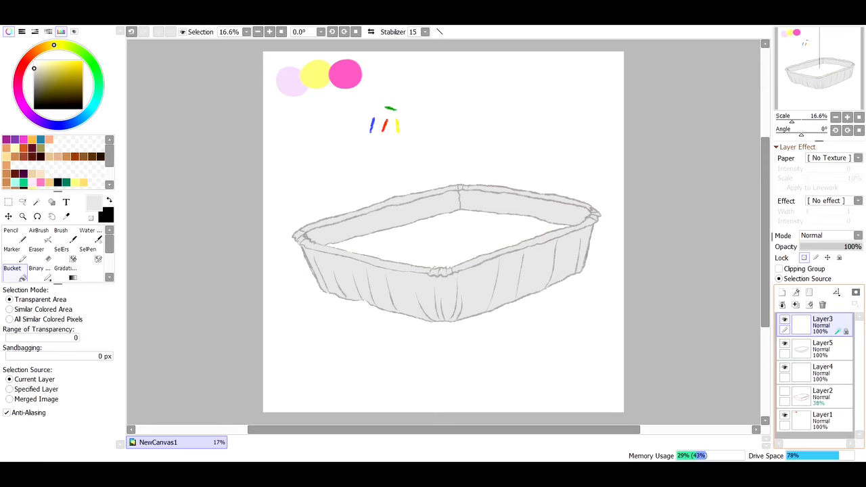
left_click(822, 372)
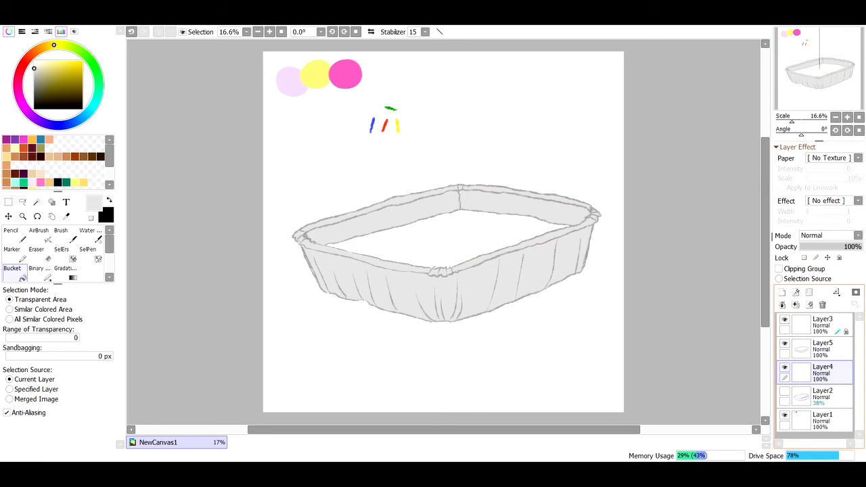
left_click(65, 215)
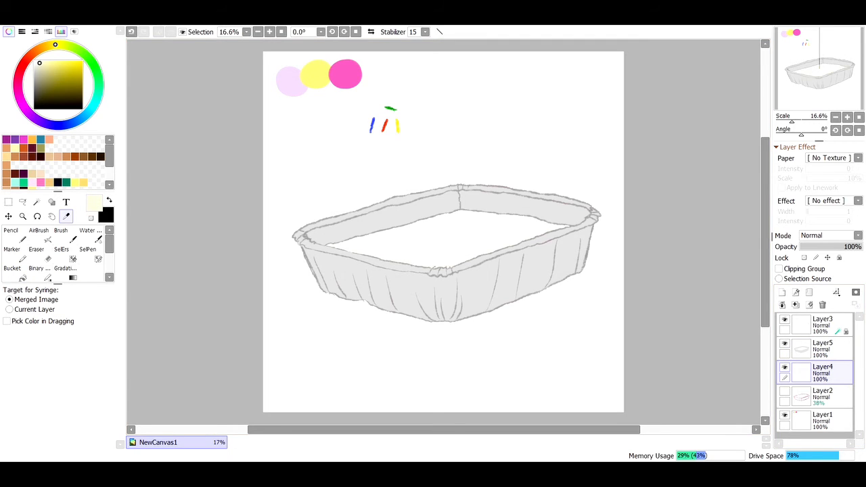
left_click(10, 240)
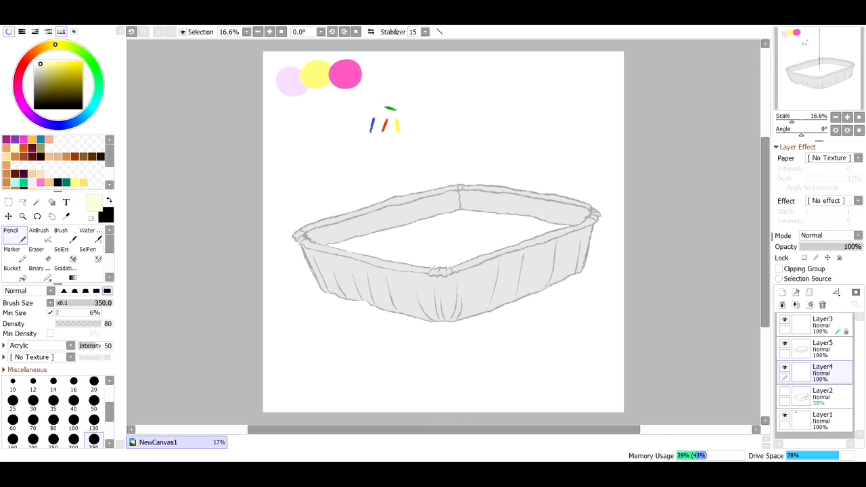
mouse_move(230, 263)
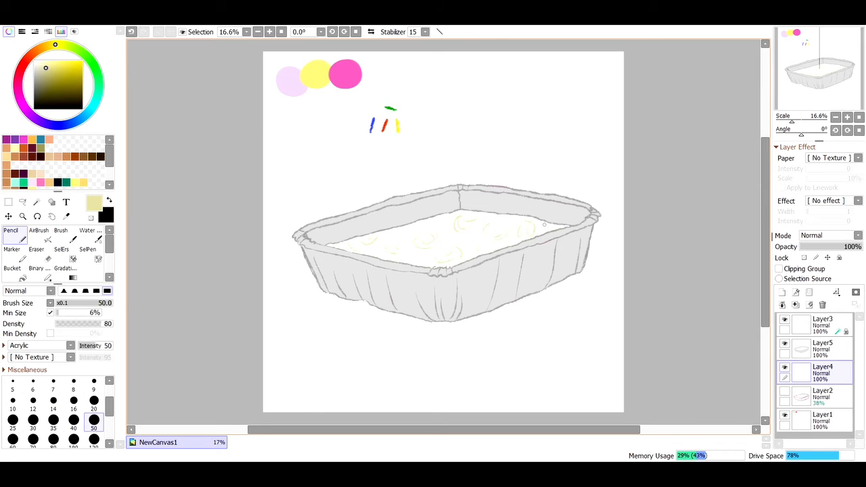
mouse_move(445, 220)
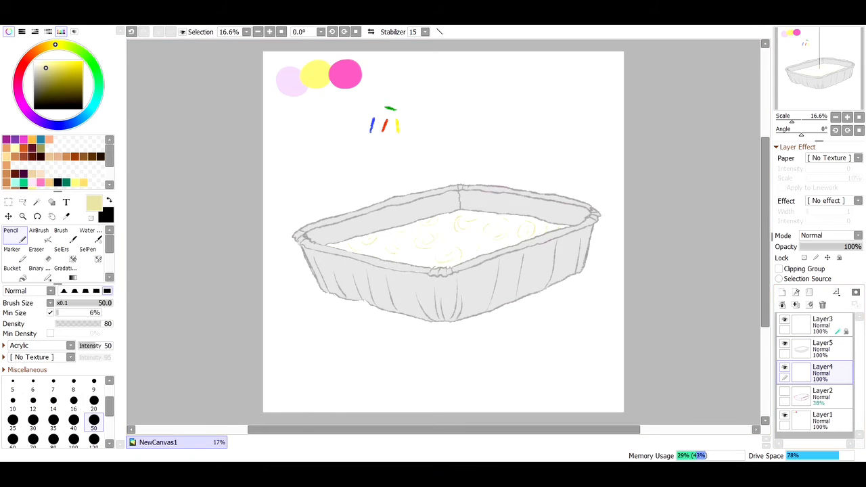
- Sample bright yellow and add a new layer for the sprinkles
left_click(67, 216)
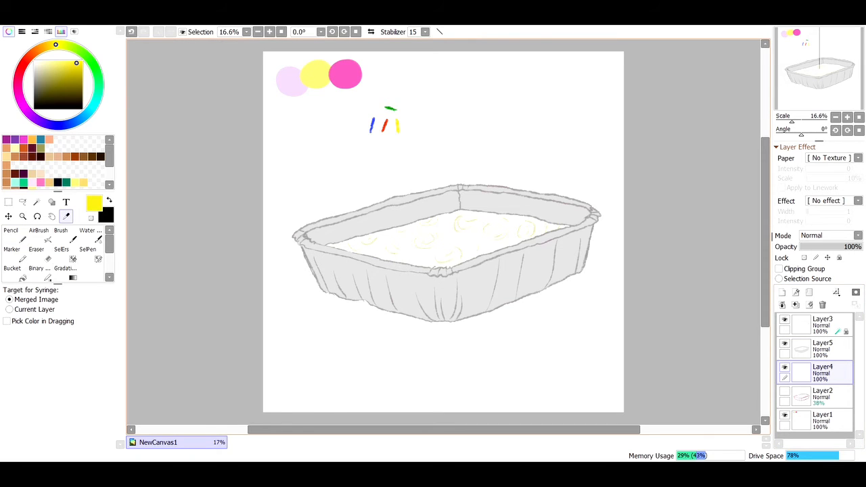
left_click(10, 230)
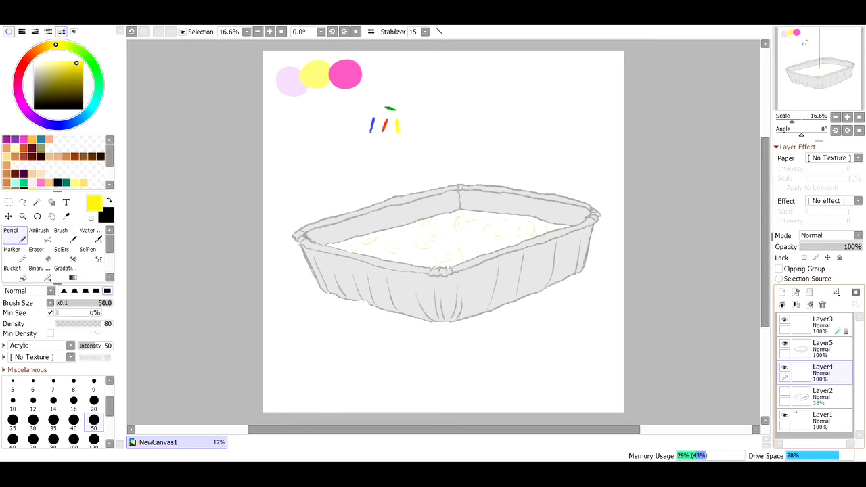
left_click(782, 292)
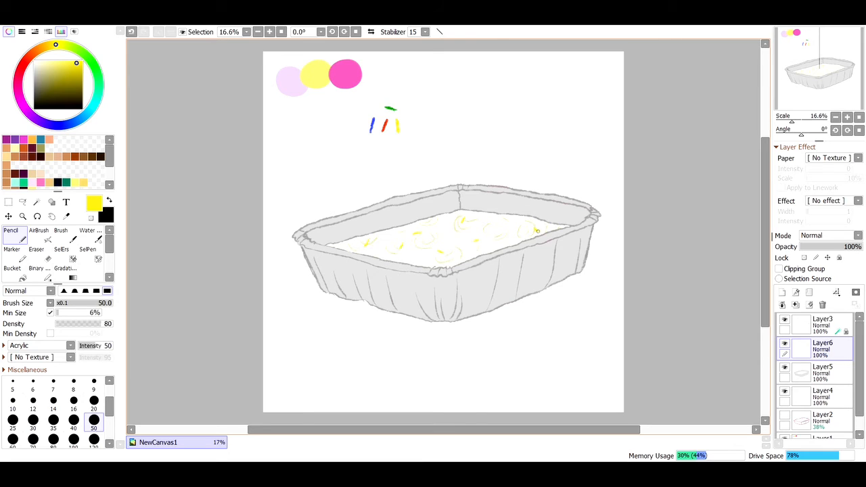
- Dab yellow then red sprinkles across the cake top, and sample blue next
left_click_drag(537, 231, 492, 244)
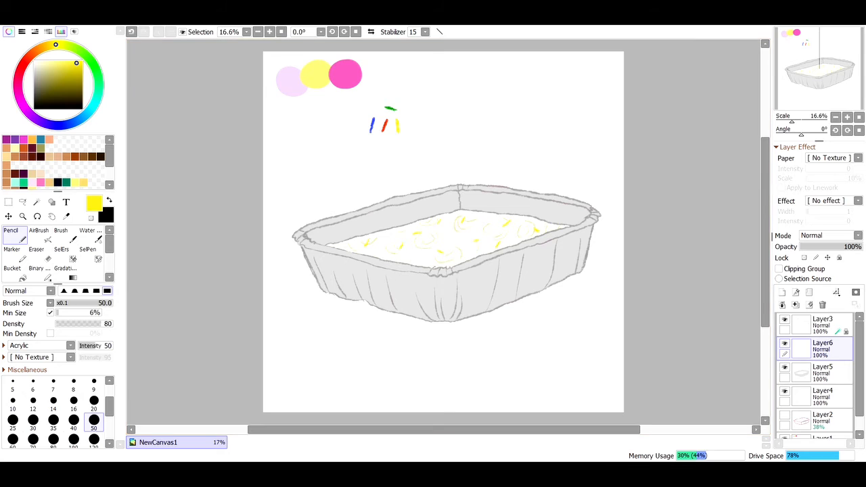
left_click(66, 216)
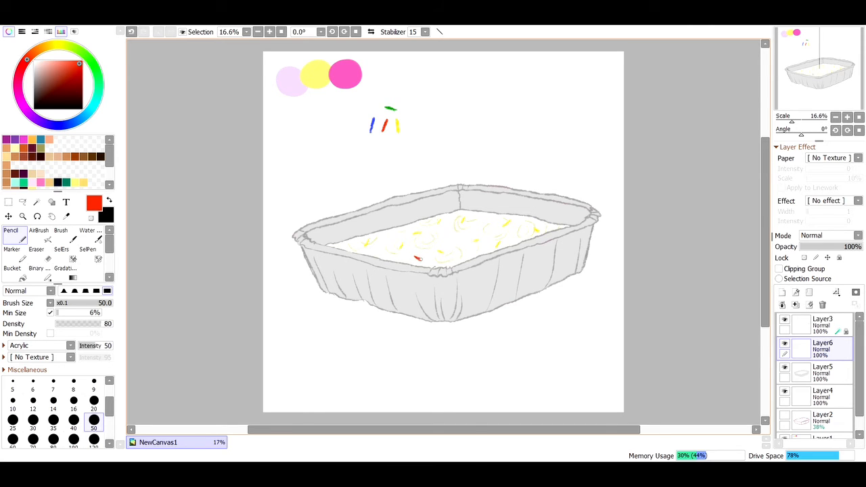
left_click(479, 247)
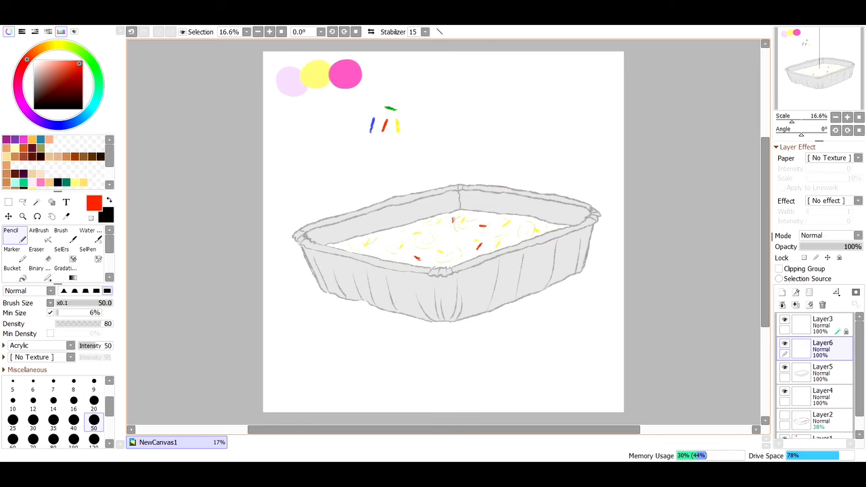
left_click(392, 235)
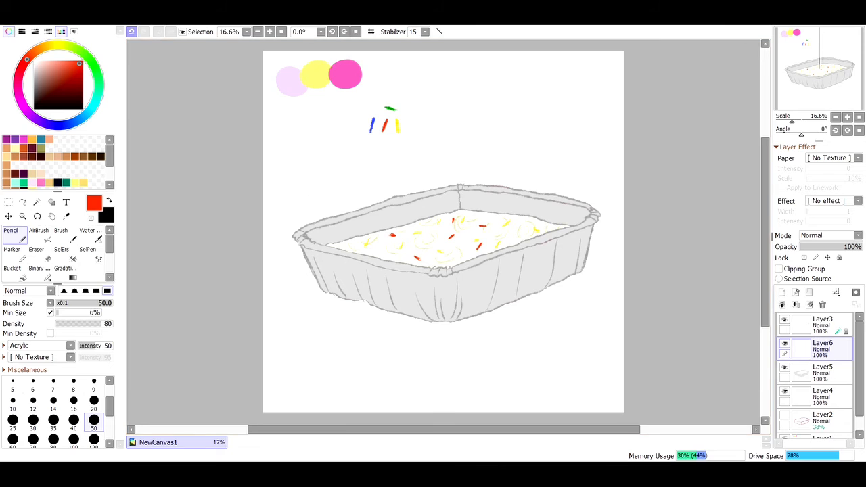
left_click(389, 236)
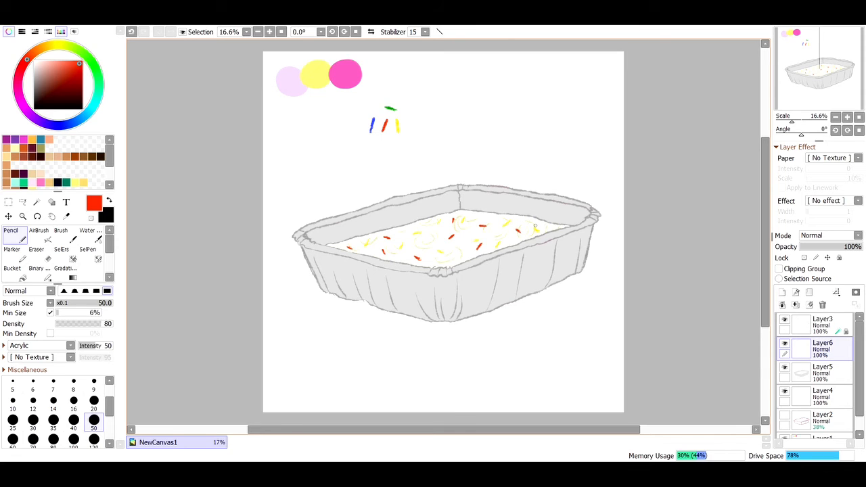
left_click(66, 215)
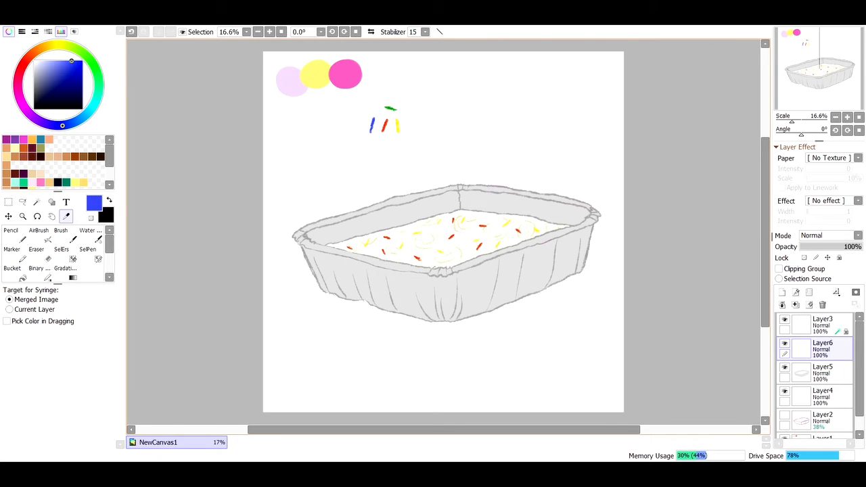
- Dab blue sprinkles among the others on the cake top and sample green
left_click(11, 230)
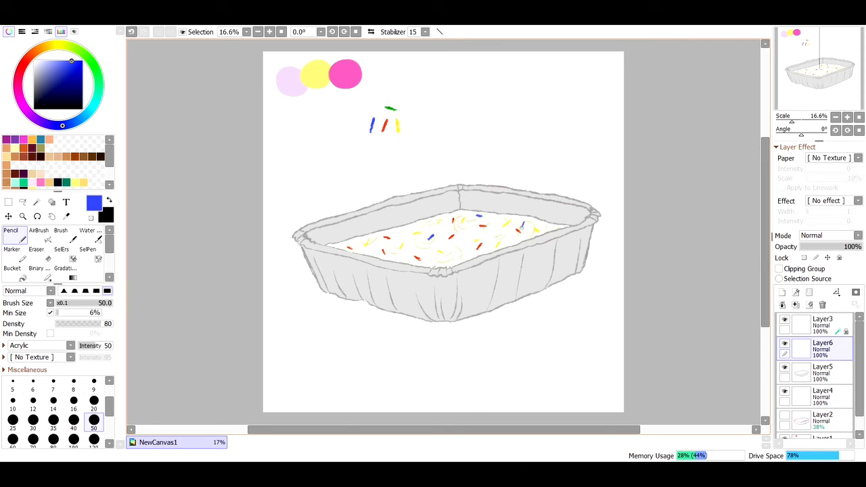
mouse_move(493, 238)
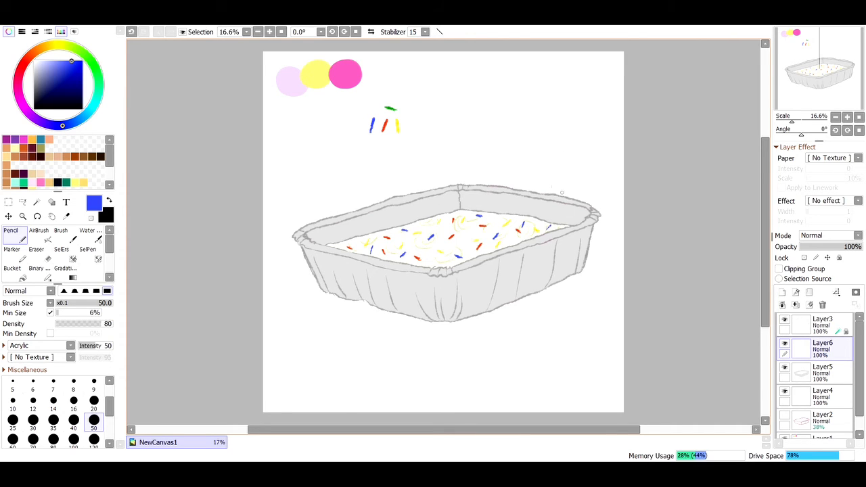
left_click(66, 216)
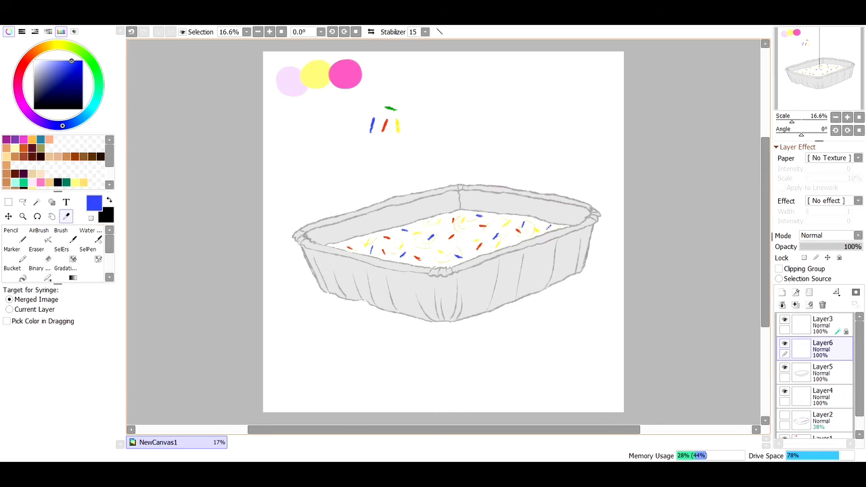
left_click(11, 240)
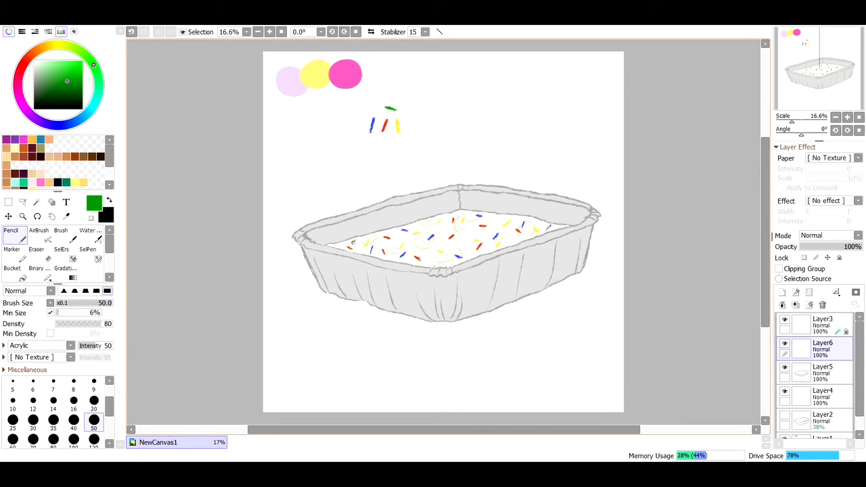
- Add green sprinkles to the cake and create a new layer clipped to the pan layer
left_click(386, 244)
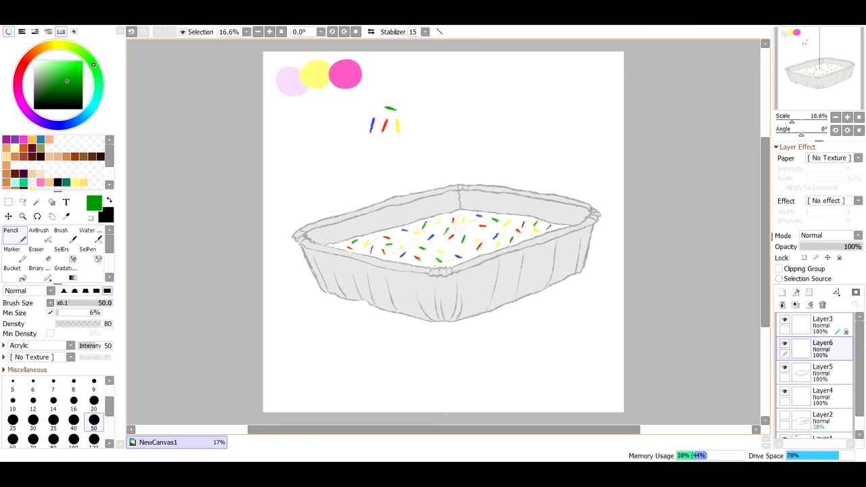
left_click(782, 293)
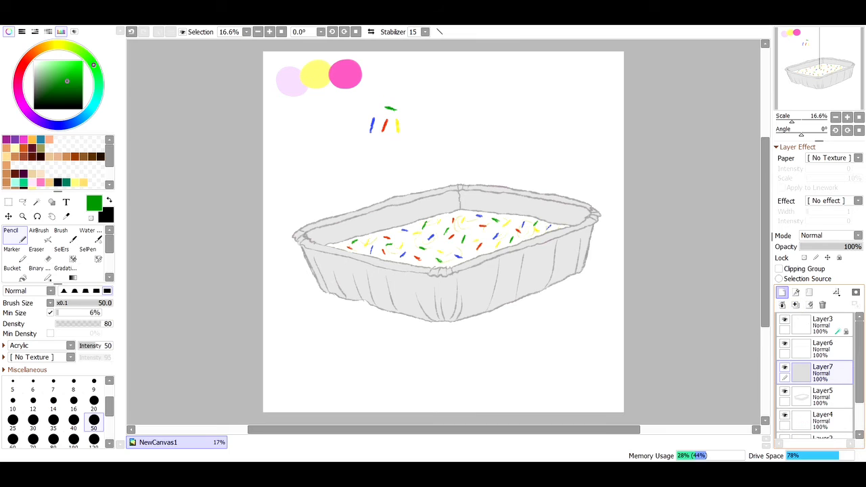
left_click(778, 268)
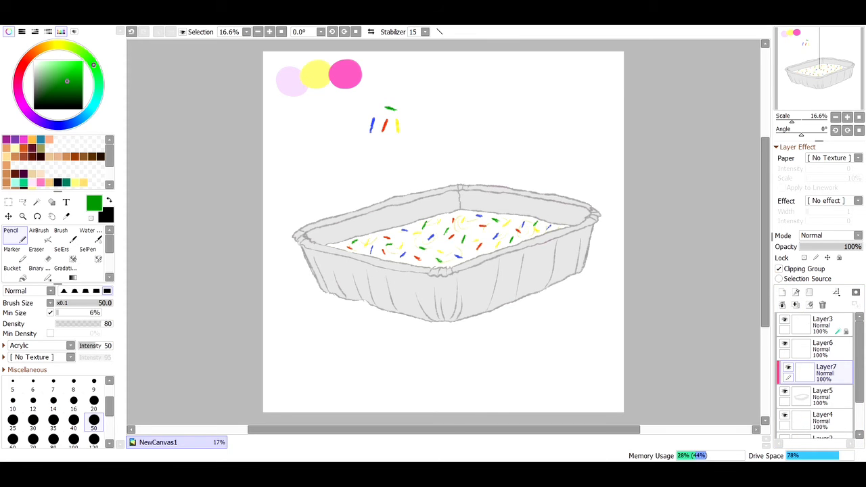
left_click(65, 216)
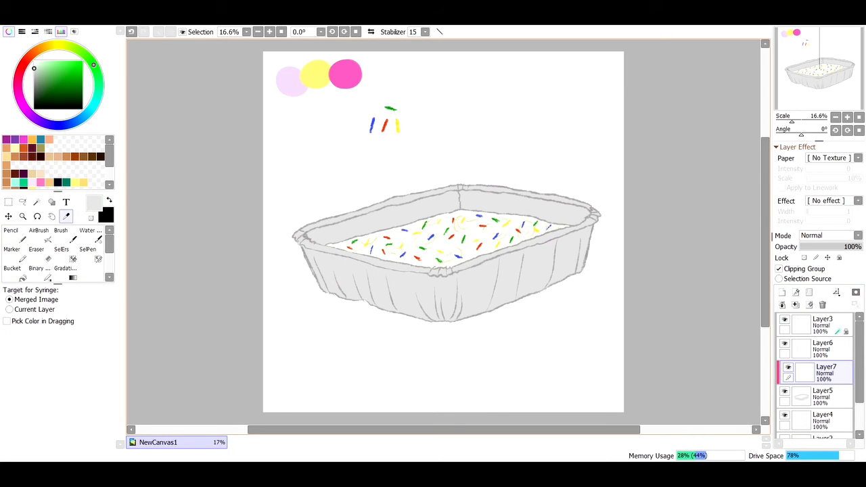
- Pick lavender and shade the tray's lower-left corner and bottom edge with the Pencil
left_click(34, 119)
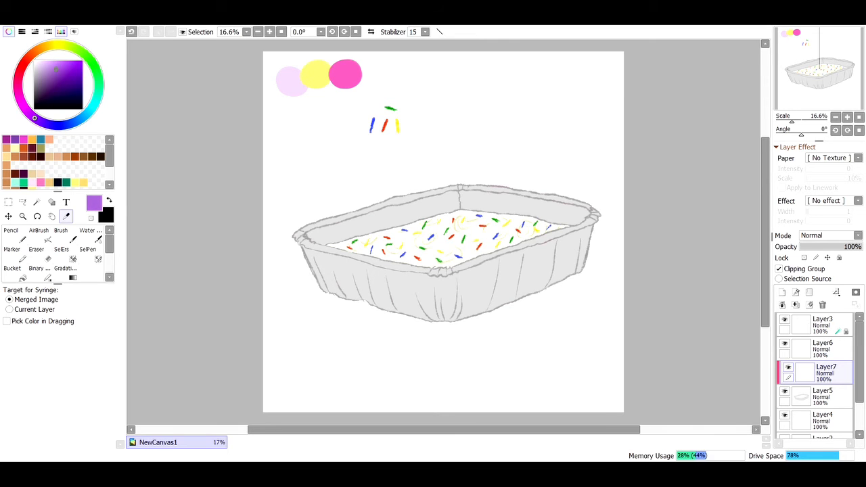
left_click(10, 230)
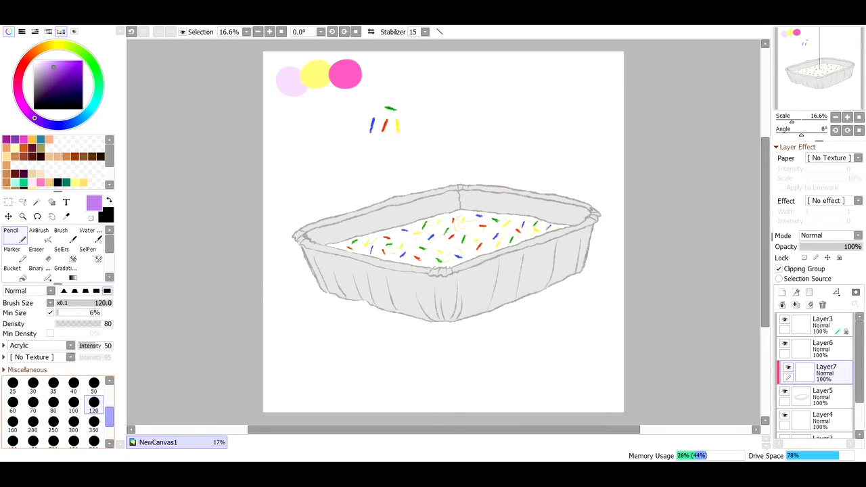
left_click_drag(321, 294, 385, 305)
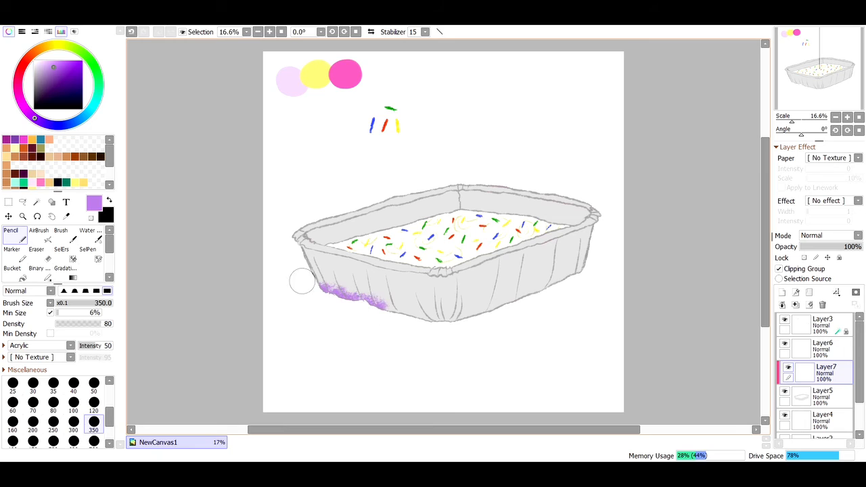
left_click_drag(303, 281, 460, 311)
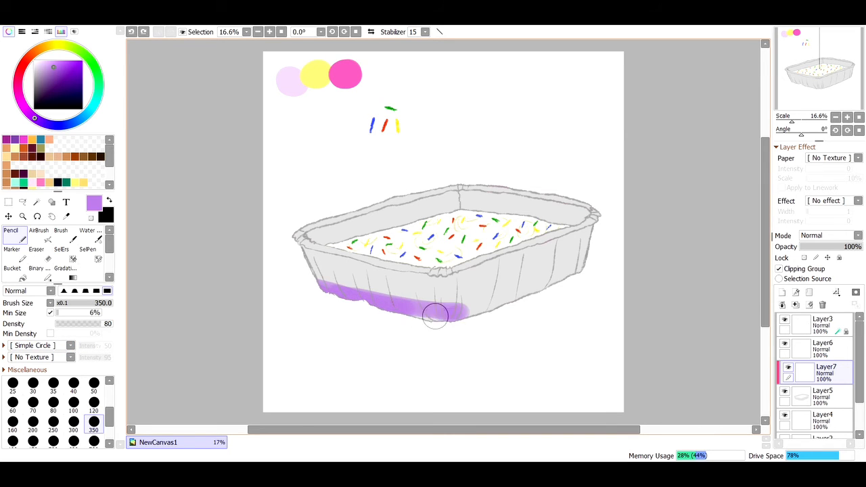
left_click_drag(436, 315, 531, 292)
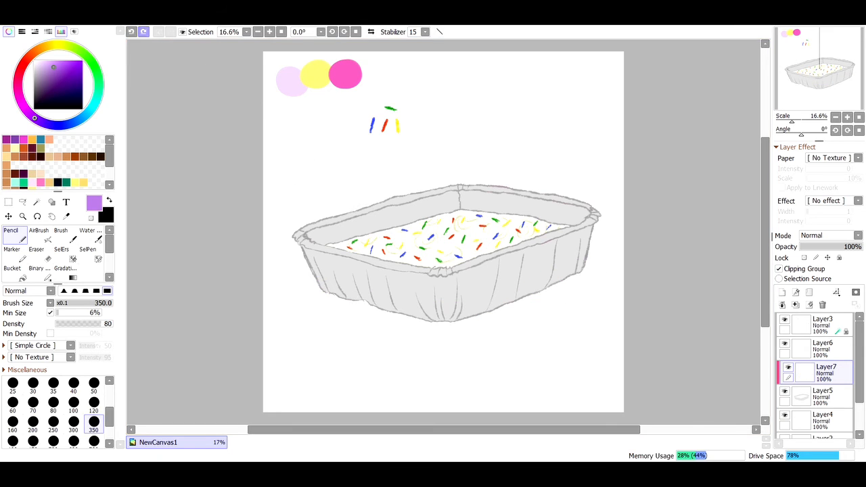
mouse_move(308, 297)
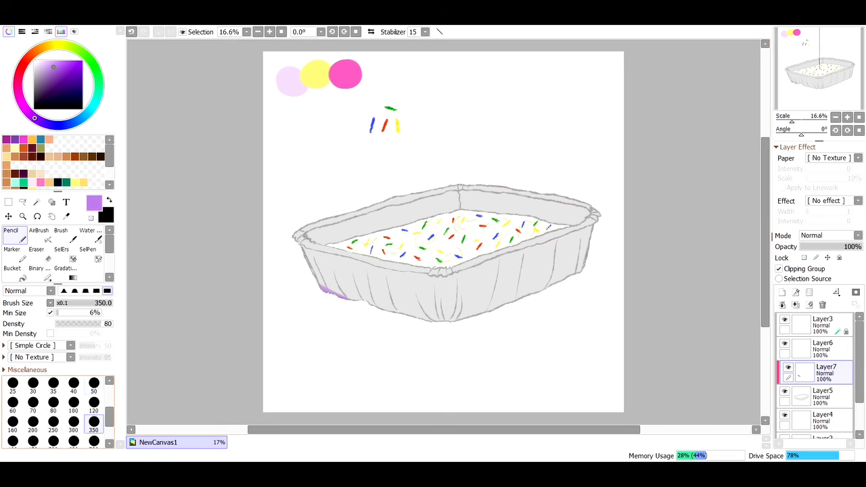
- Adjust the brush size and add more lavender strokes along the tray's bottom edge
left_click(93, 386)
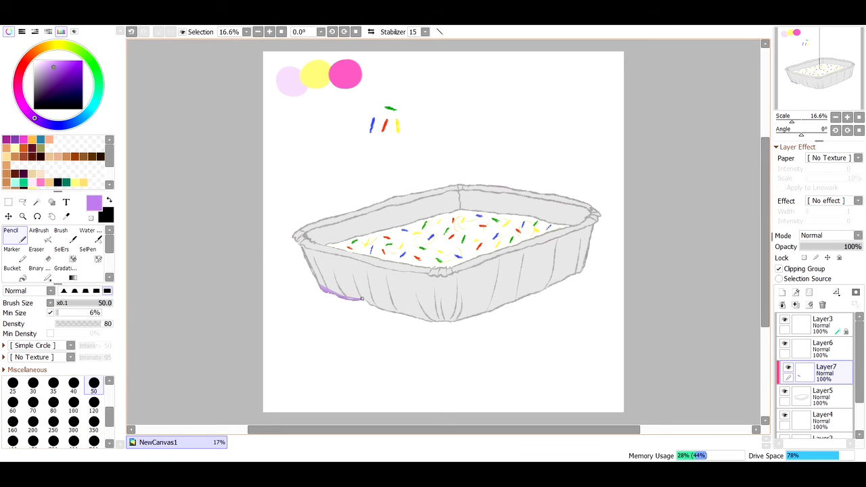
left_click(93, 402)
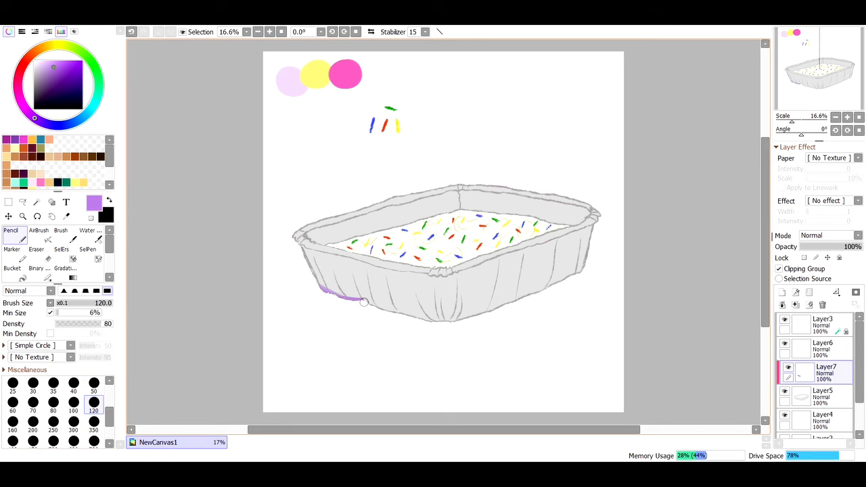
left_click_drag(363, 303, 441, 322)
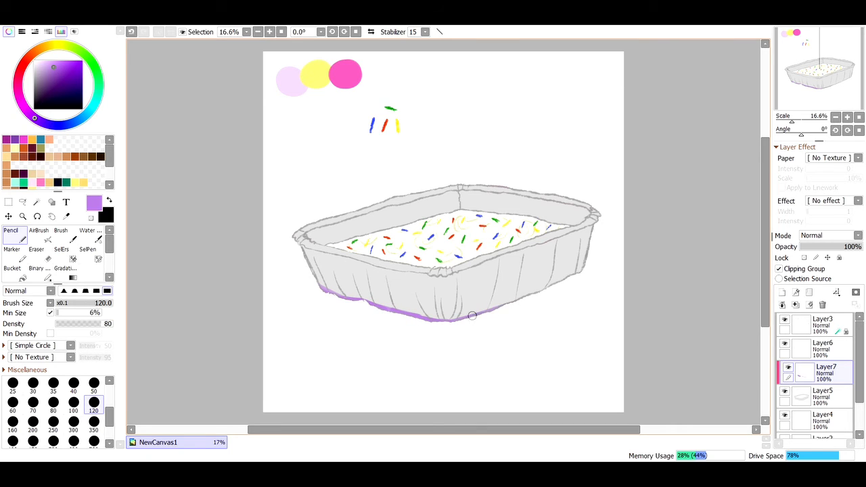
left_click_drag(472, 315, 587, 263)
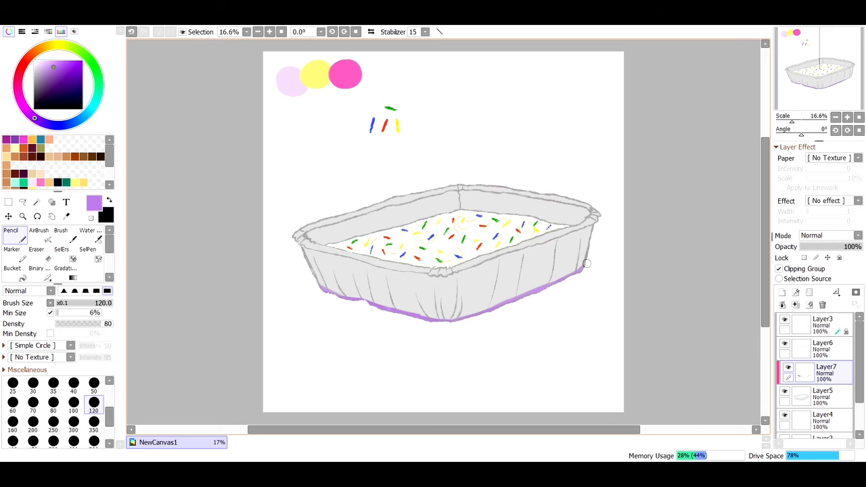
mouse_move(525, 202)
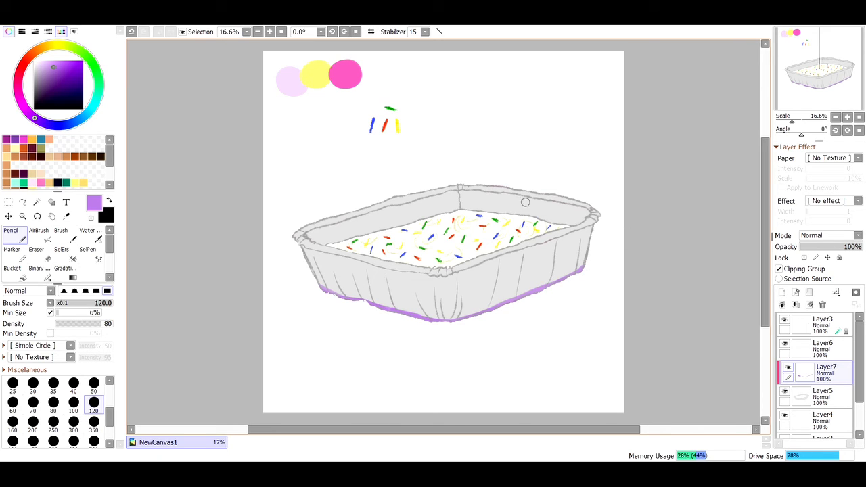
left_click(93, 382)
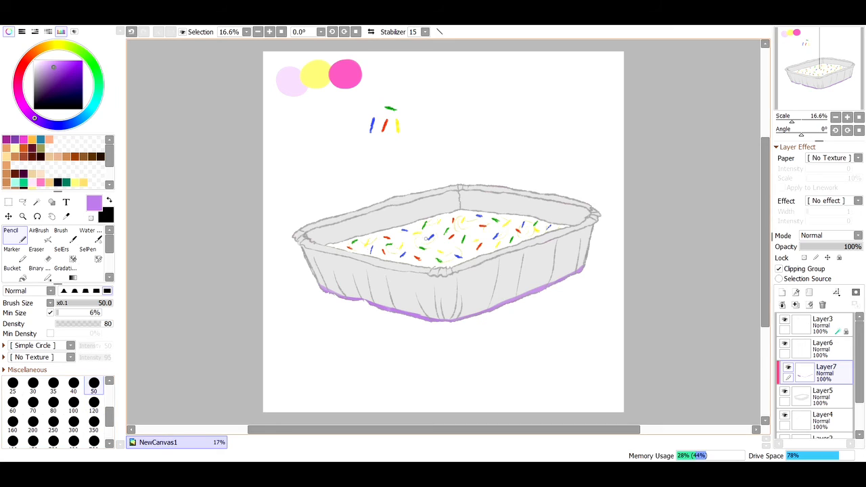
left_click(37, 202)
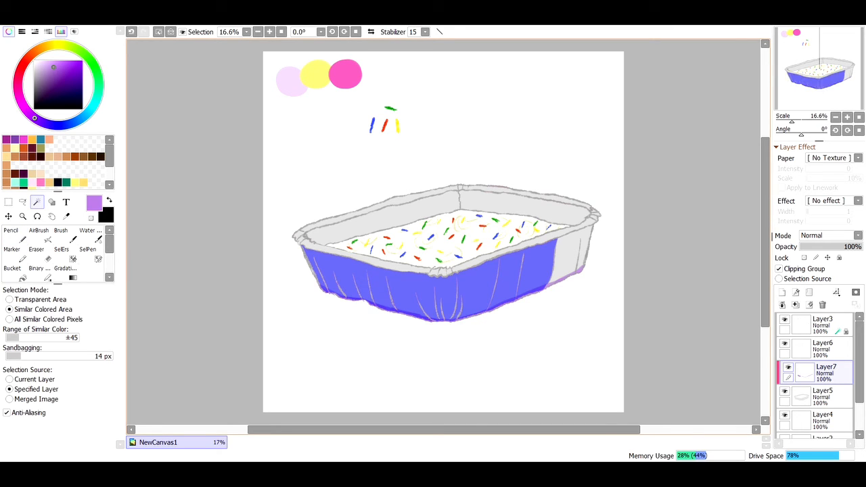
- Paint lavender along the tray's upper side edge and soften it with the Water brush
left_click(11, 230)
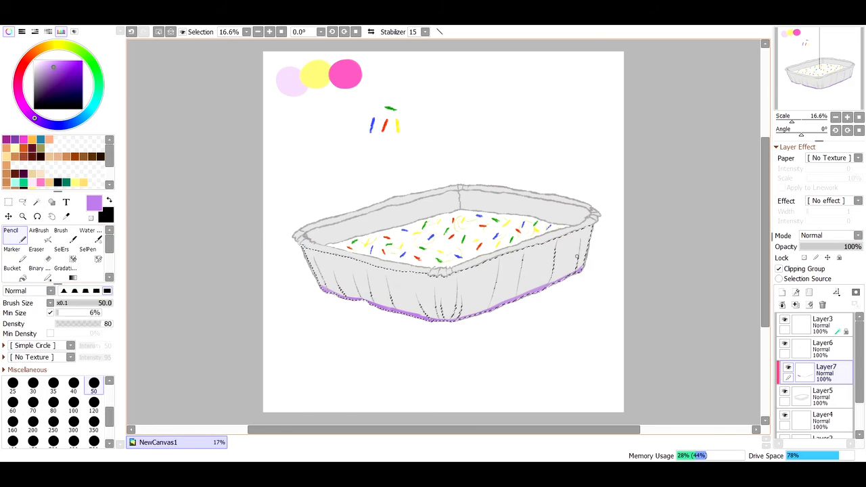
left_click(93, 402)
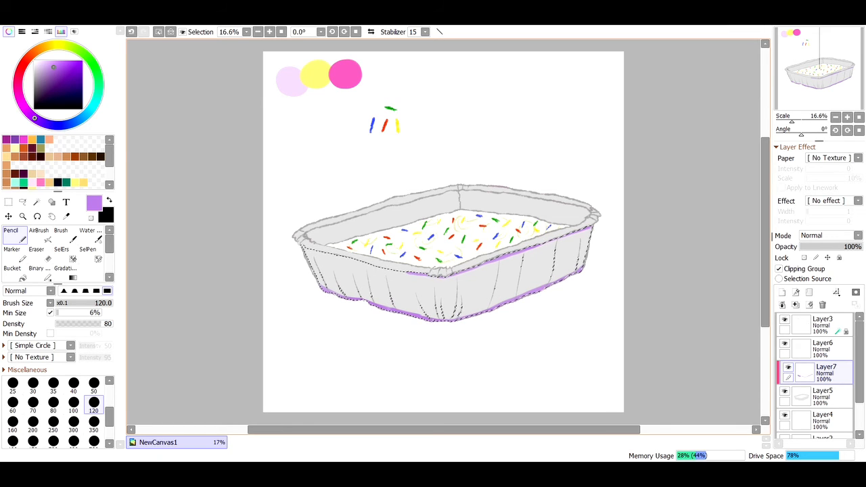
left_click(341, 251)
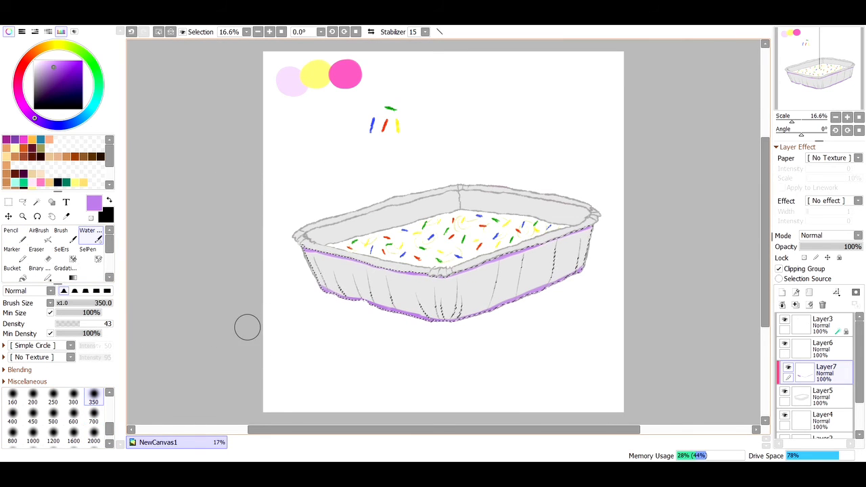
left_click(13, 393)
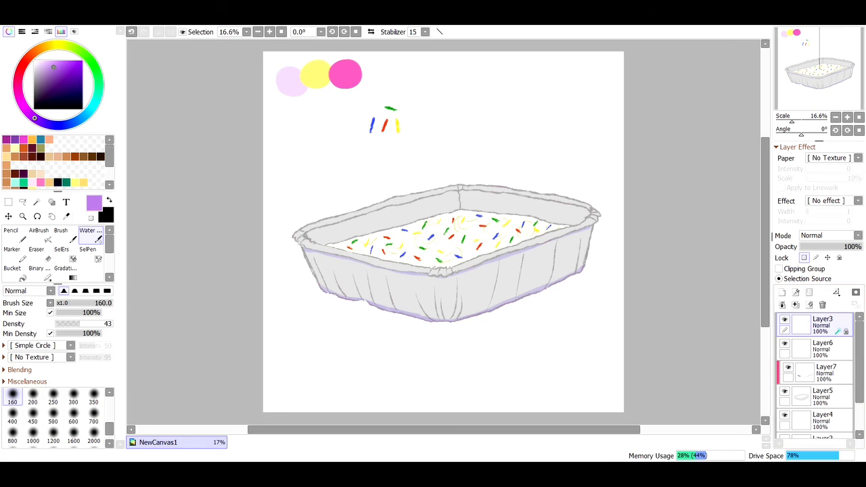
- Sample pale pink, group the cake layers into Folder1, and add empty Layer8
left_click(66, 215)
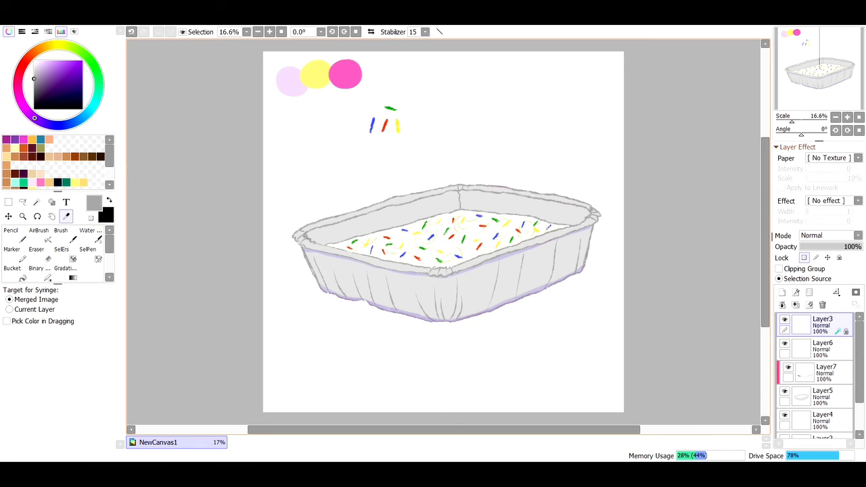
left_click(11, 226)
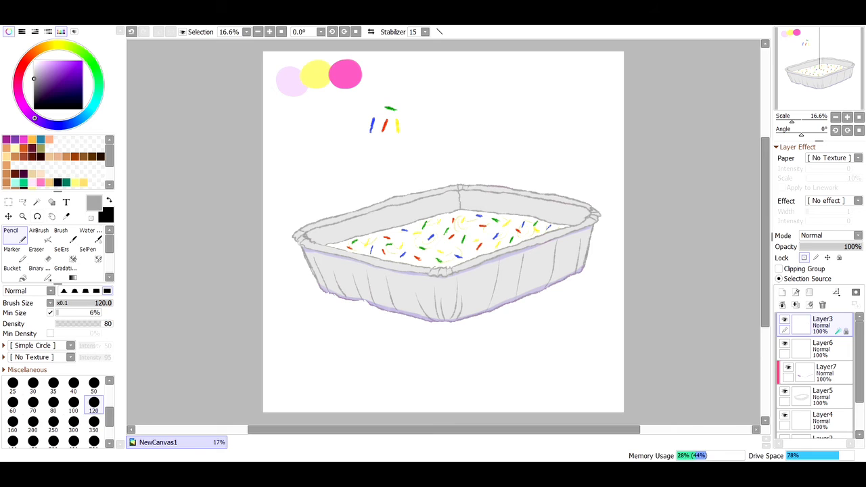
left_click(65, 215)
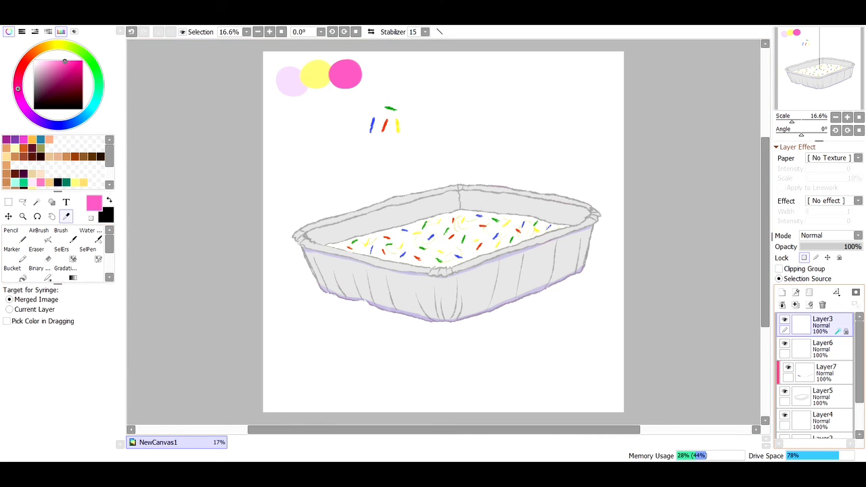
left_click(796, 292)
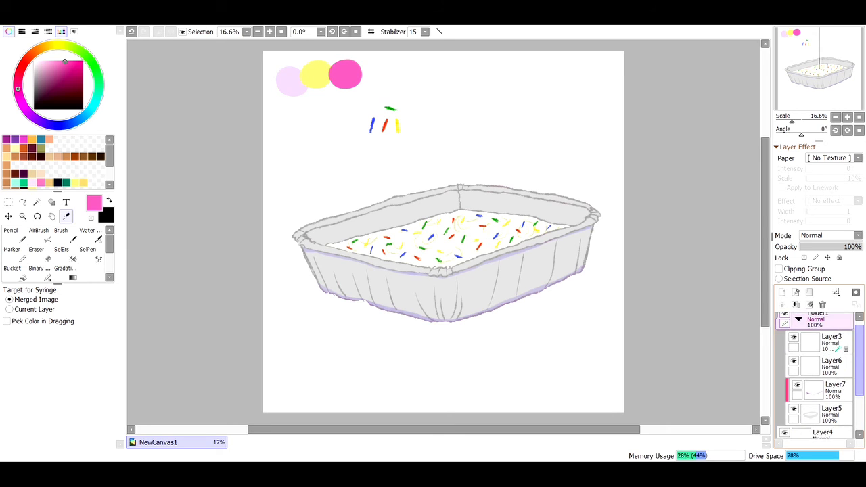
left_click(798, 322)
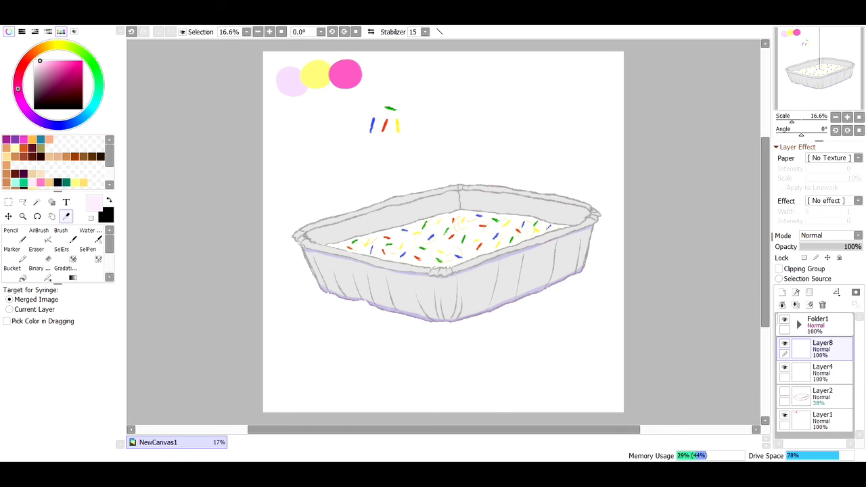
- Test a pale pink fill on Layer8, expand Folder1, and hide the colour swatch layer
left_click(13, 263)
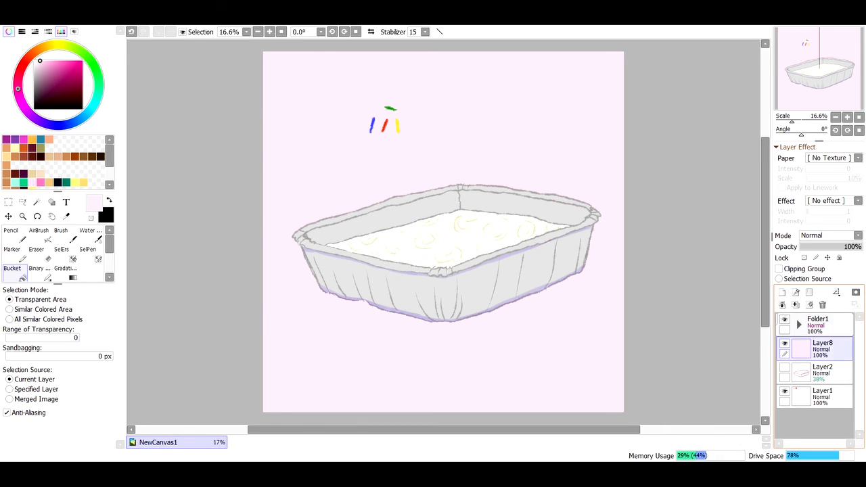
left_click(798, 323)
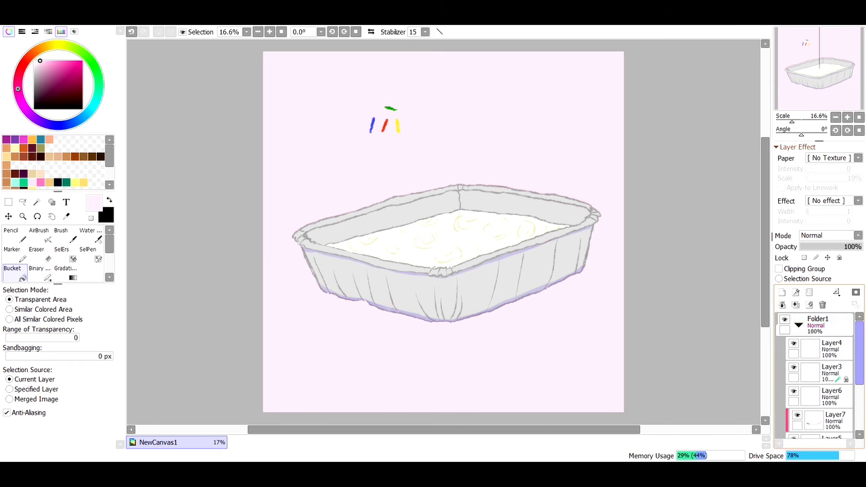
scroll("down", 3)
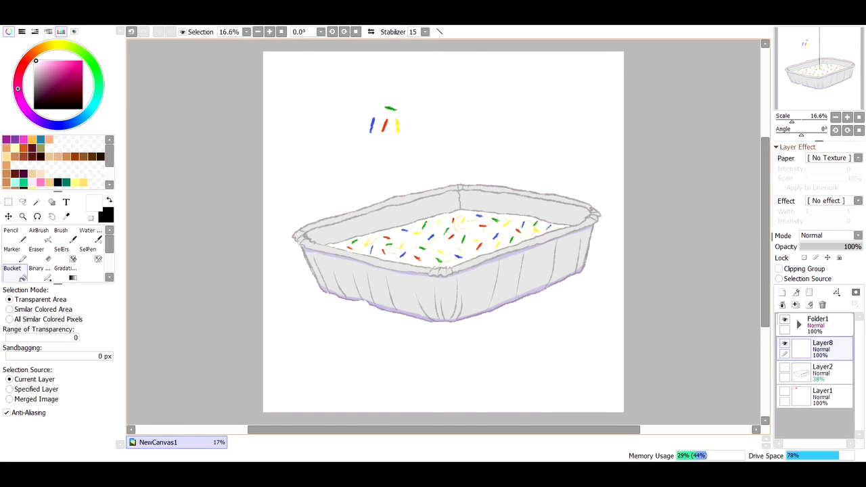
- Sample a colour, set Pencil size 50, and erase the four test sprinkle strokes
left_click(66, 216)
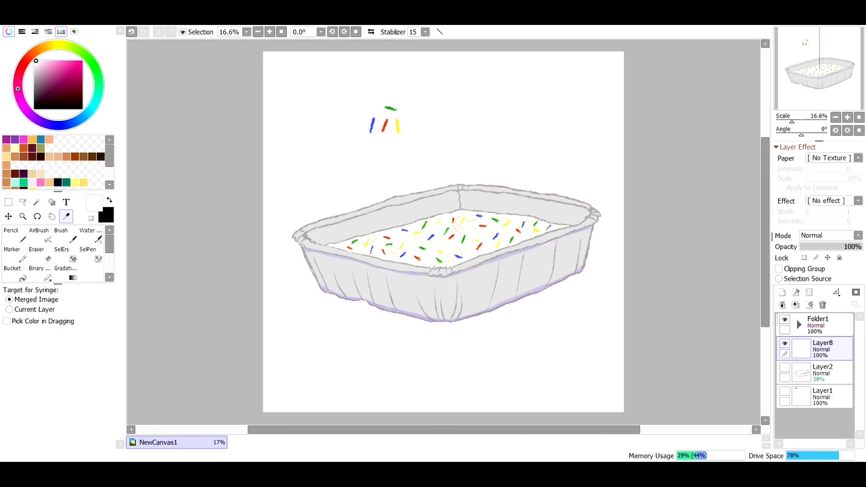
left_click(11, 229)
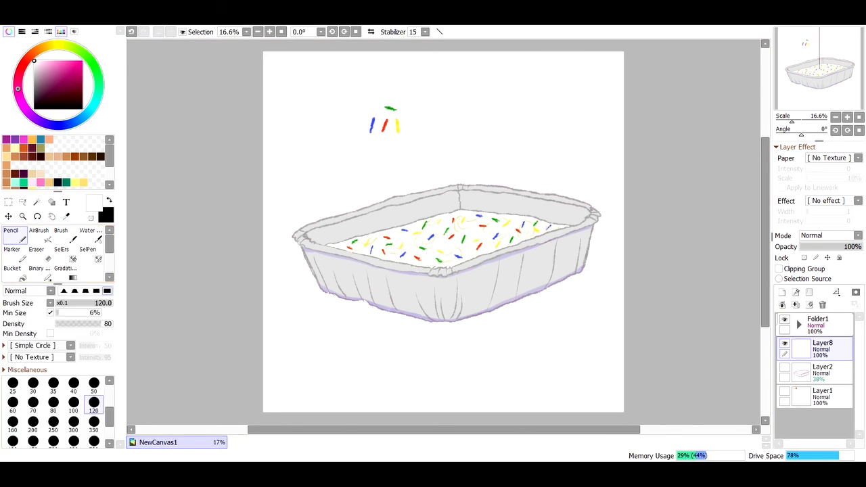
mouse_move(323, 198)
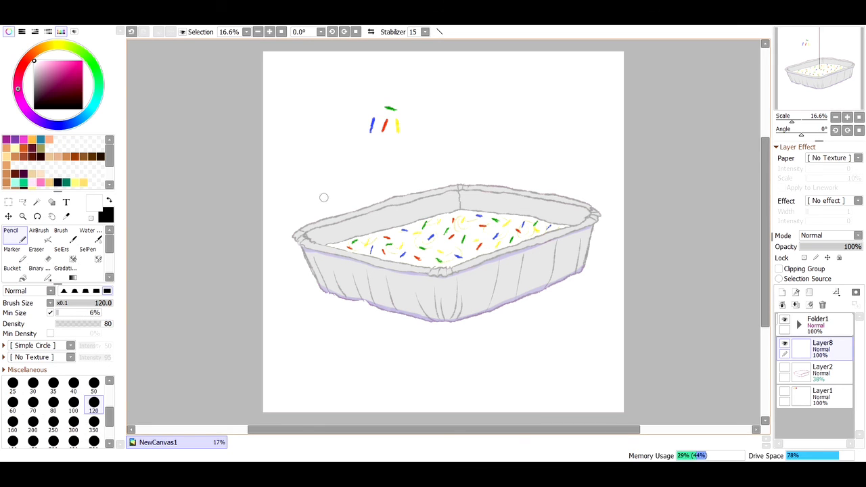
left_click(93, 383)
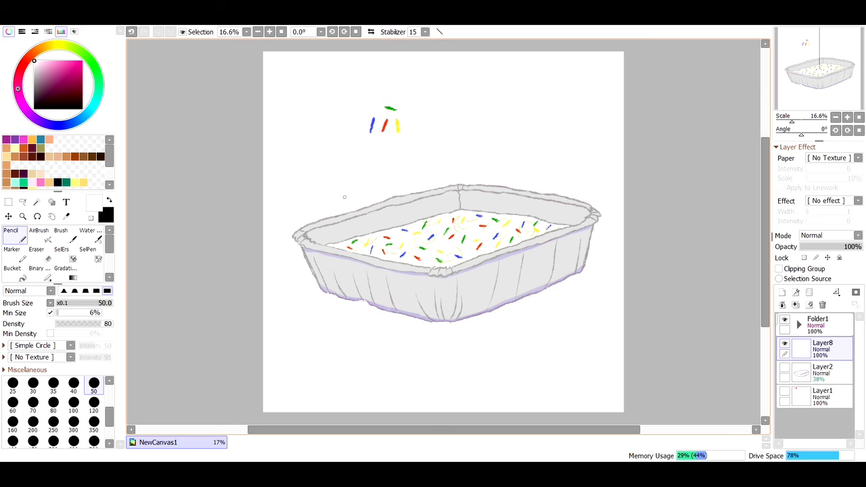
mouse_move(346, 150)
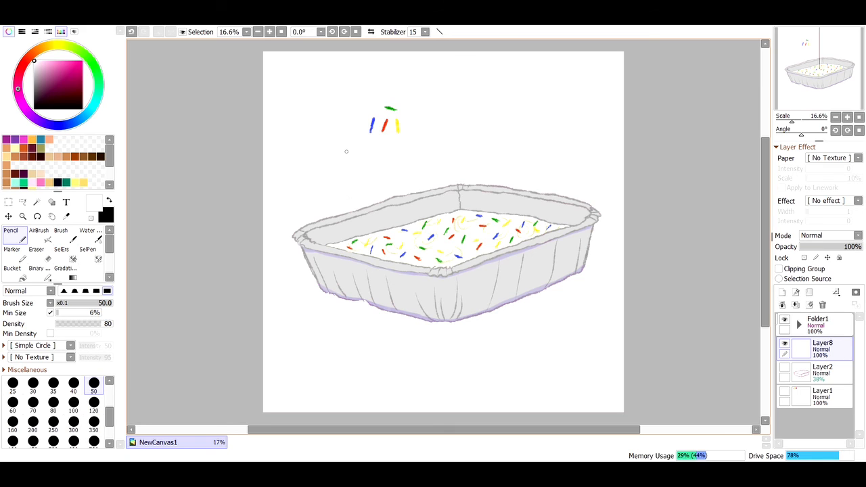
mouse_move(426, 145)
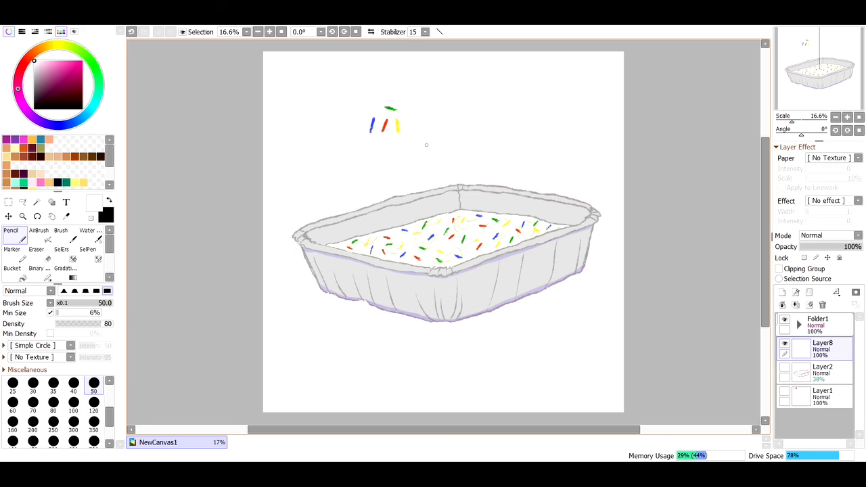
mouse_move(158, 80)
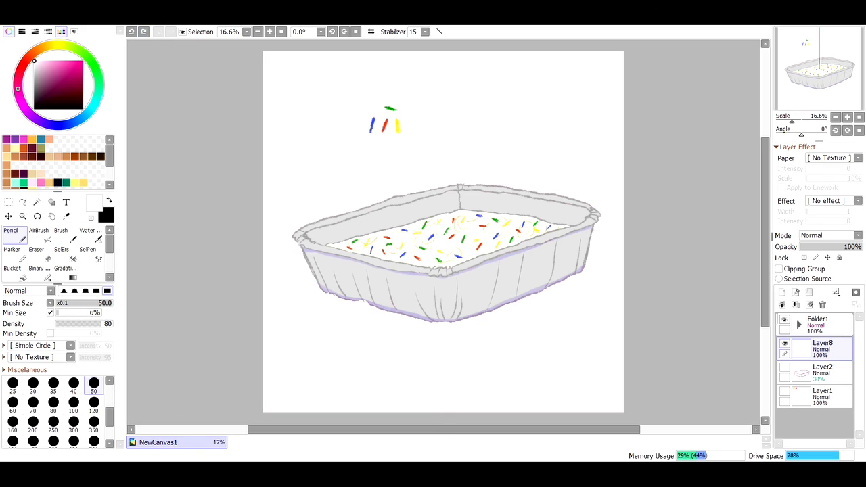
left_click(798, 325)
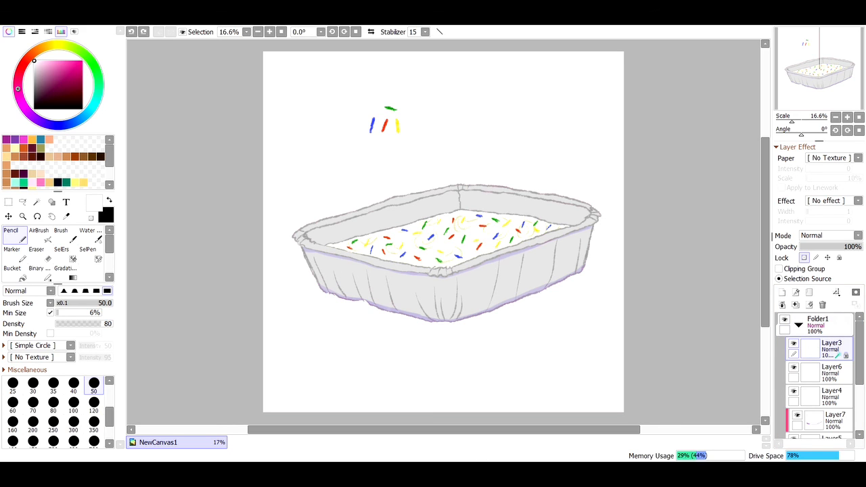
left_click(36, 249)
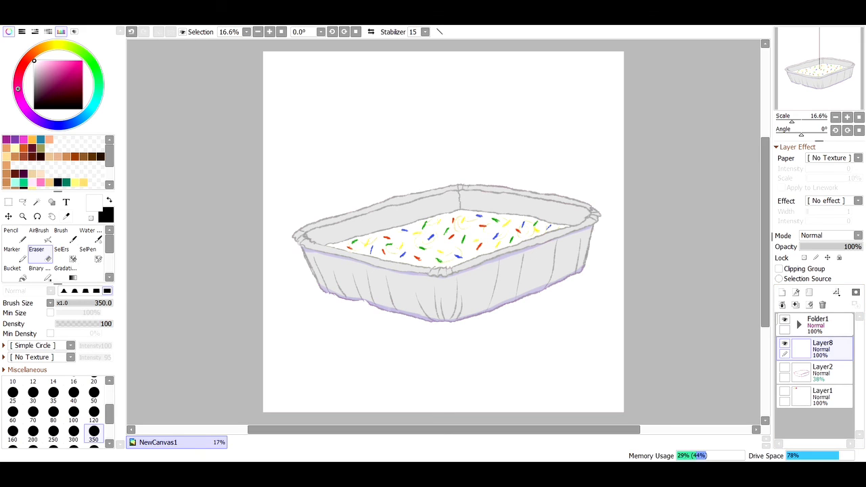
- Draw a red hand-lettered signature with the Acrylic pencil above the sprinkled tray
left_click(66, 216)
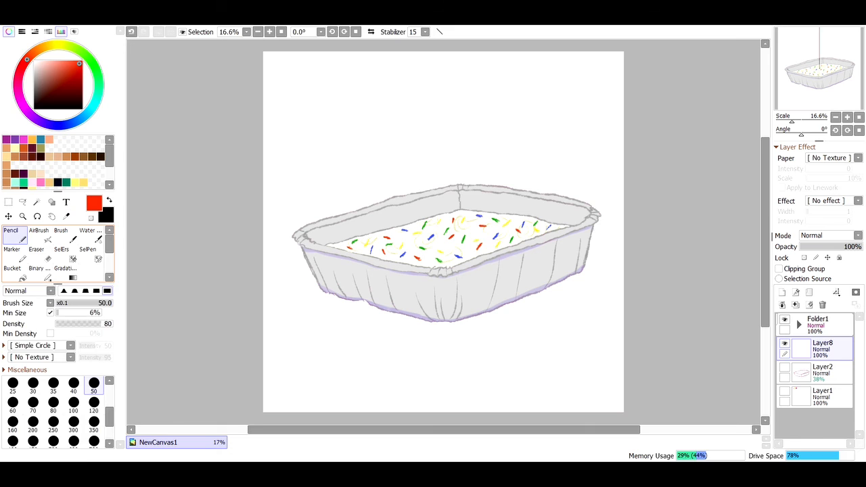
mouse_move(350, 194)
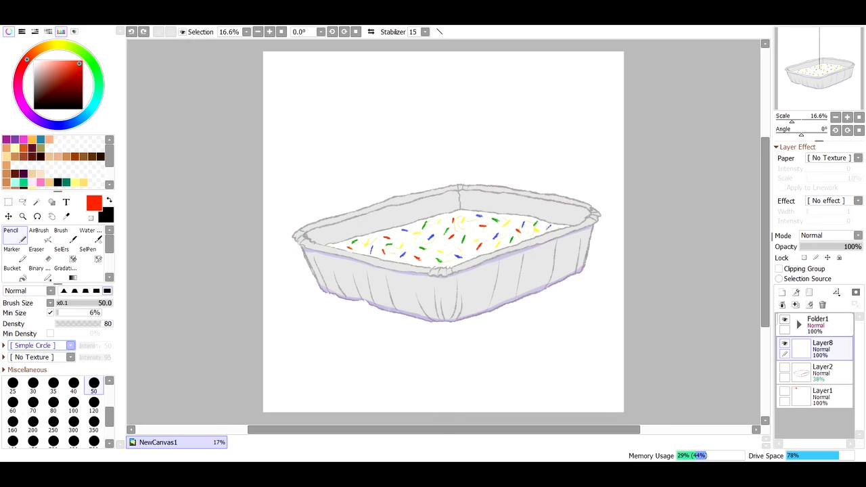
left_click_drag(338, 155, 355, 193)
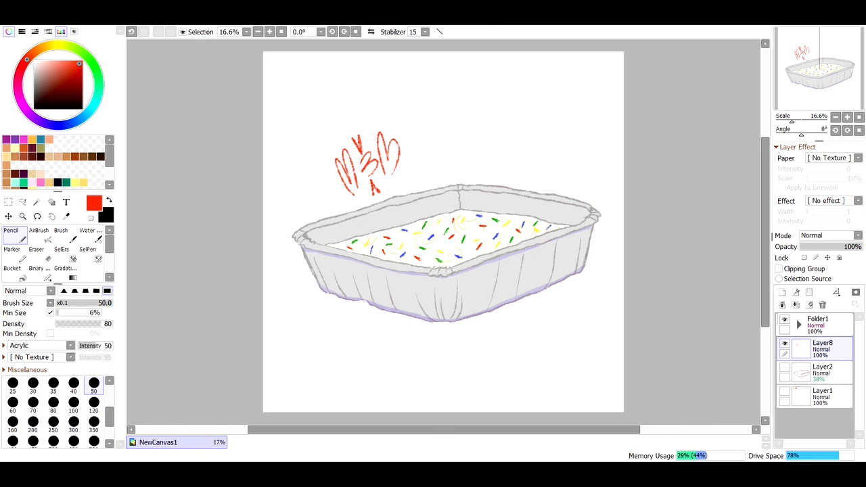
left_click(8, 215)
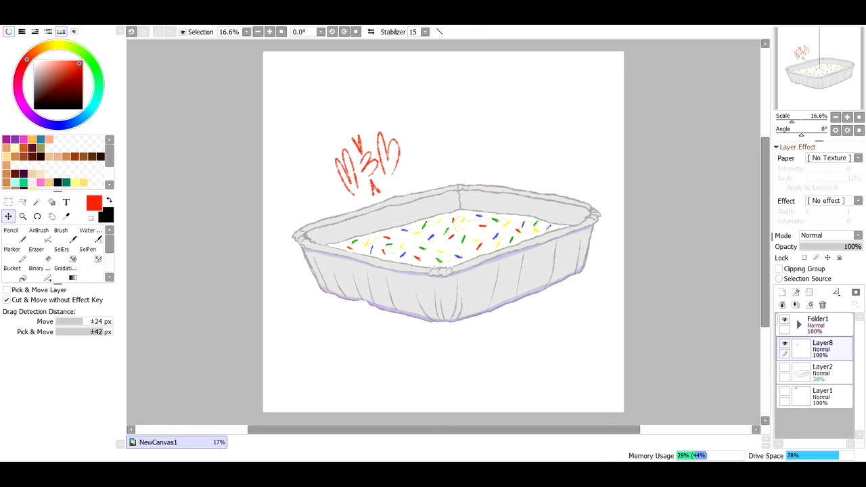